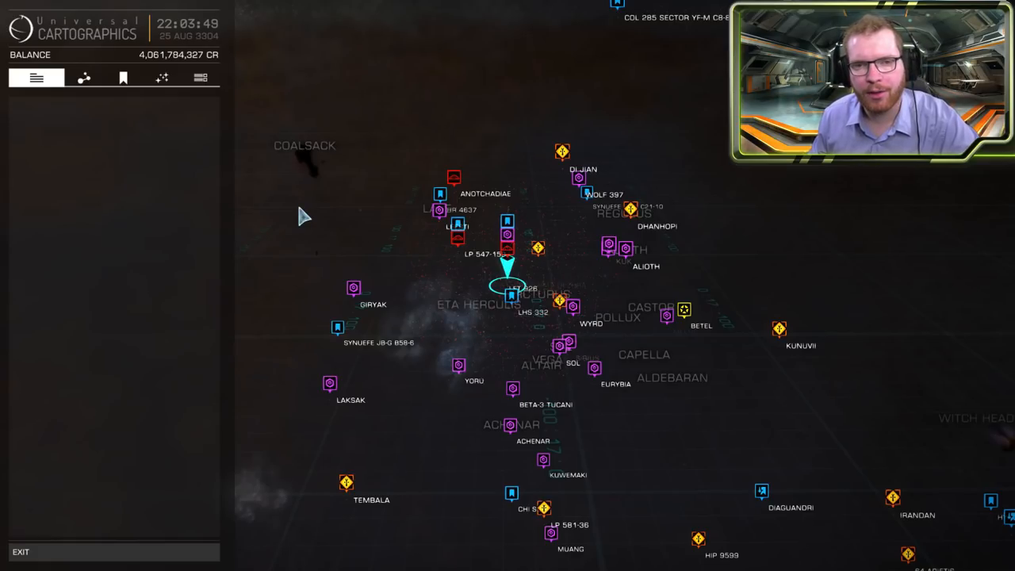
{"action": "mouse_move", "coordinate": [317, 209]}
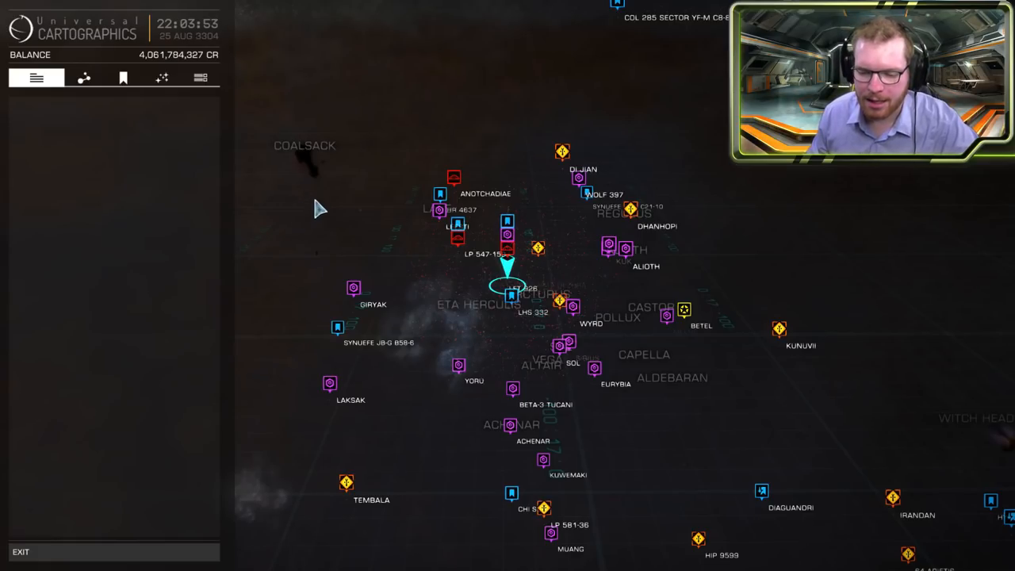
Open the galaxy map Options panel and browse the marker and star-name toggles
{"action": "left_click", "coordinate": [509, 270]}
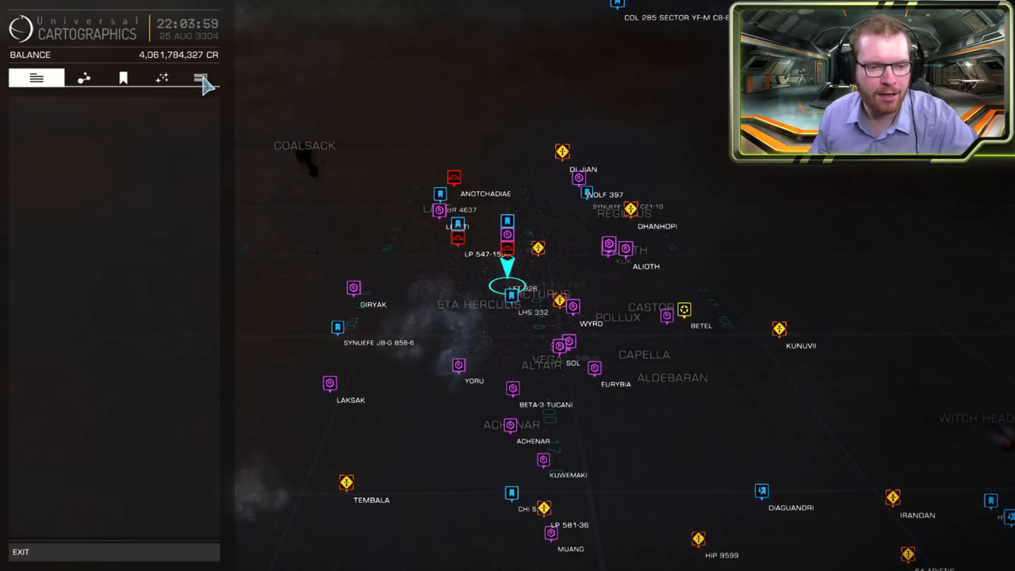
{"action": "left_click", "coordinate": [201, 78]}
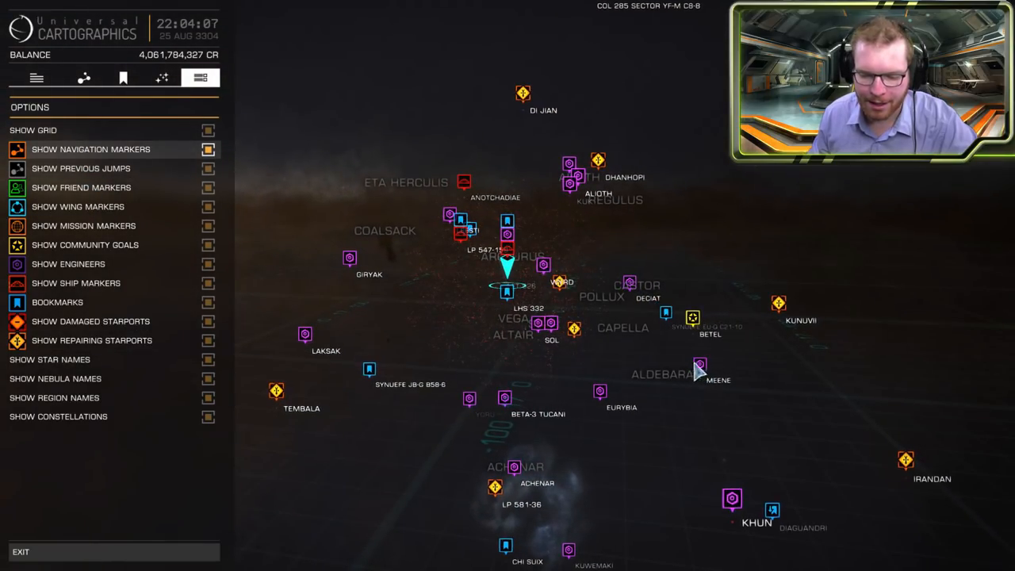
{"action": "mouse_move", "coordinate": [553, 202]}
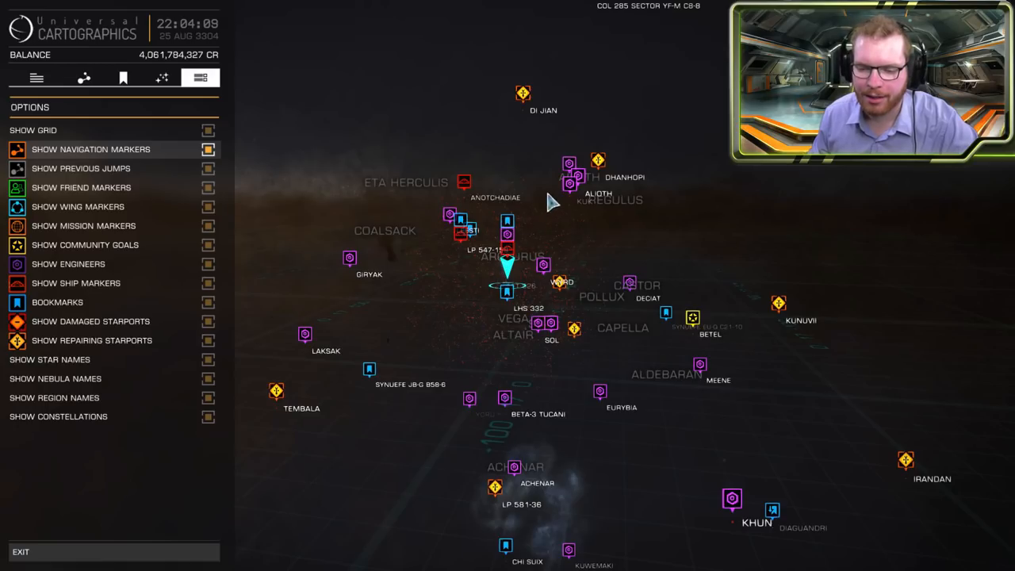
{"action": "mouse_move", "coordinate": [246, 175]}
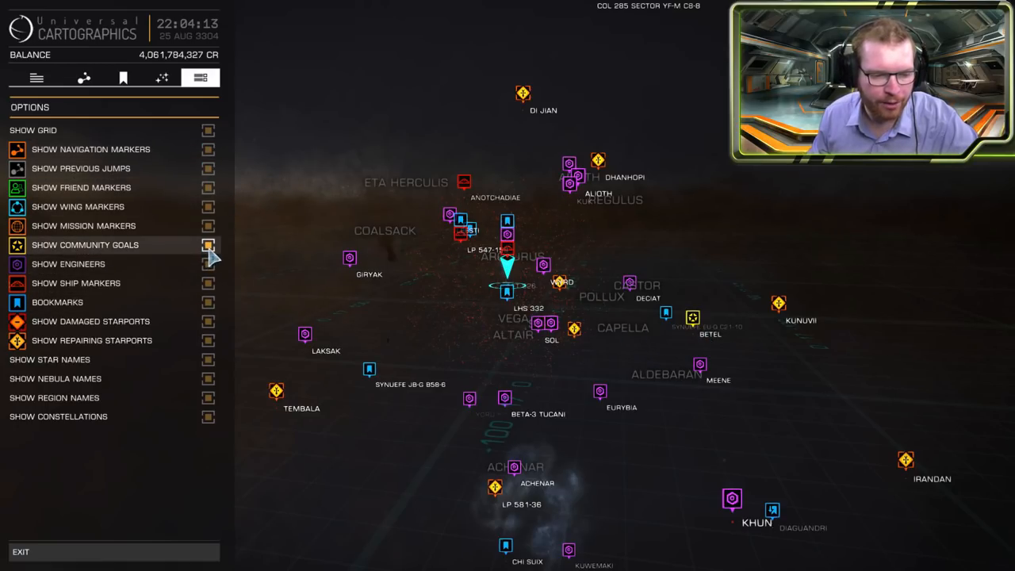
{"action": "left_click", "coordinate": [208, 244]}
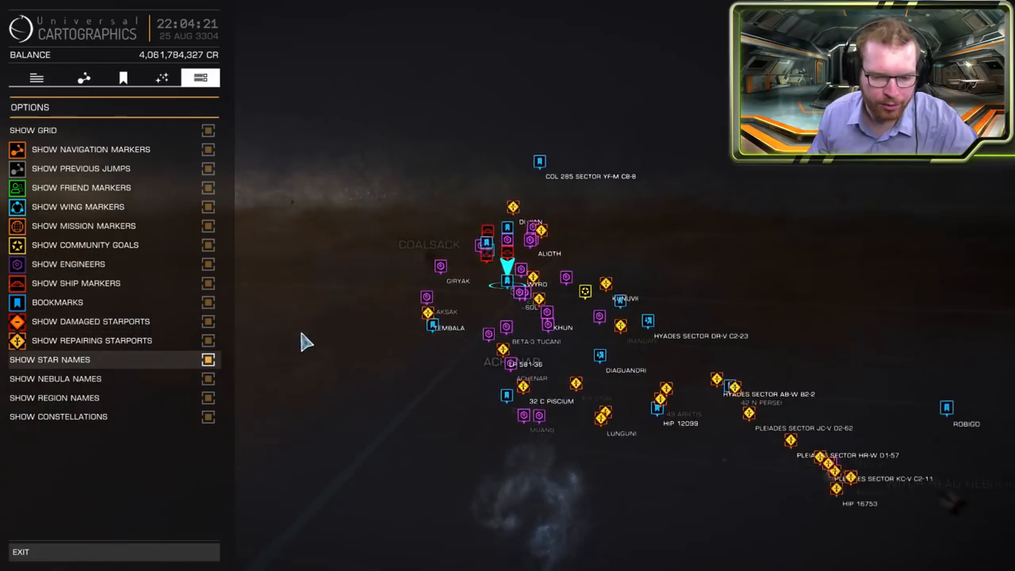
{"action": "left_click", "coordinate": [208, 359]}
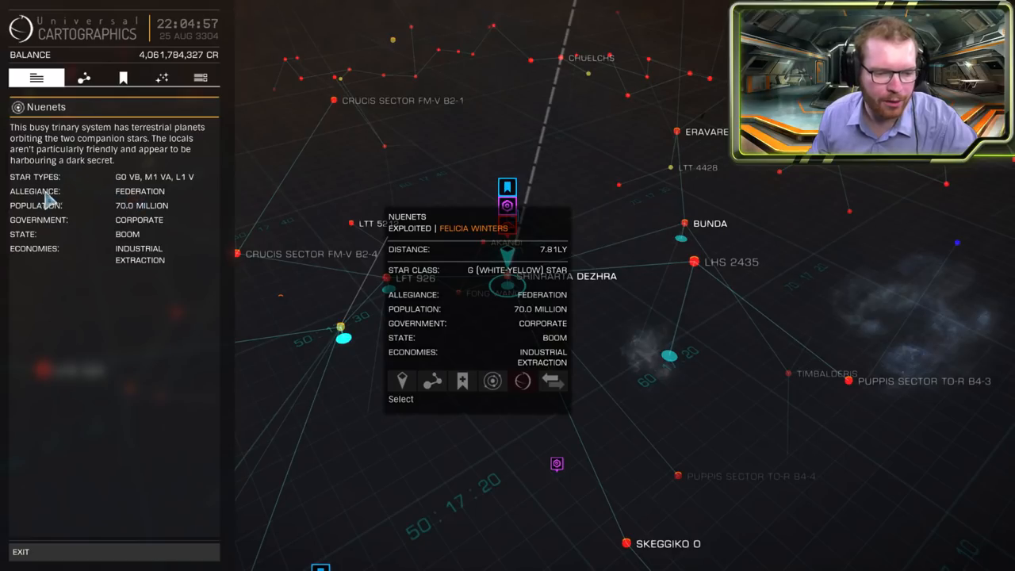
{"action": "mouse_move", "coordinate": [143, 198]}
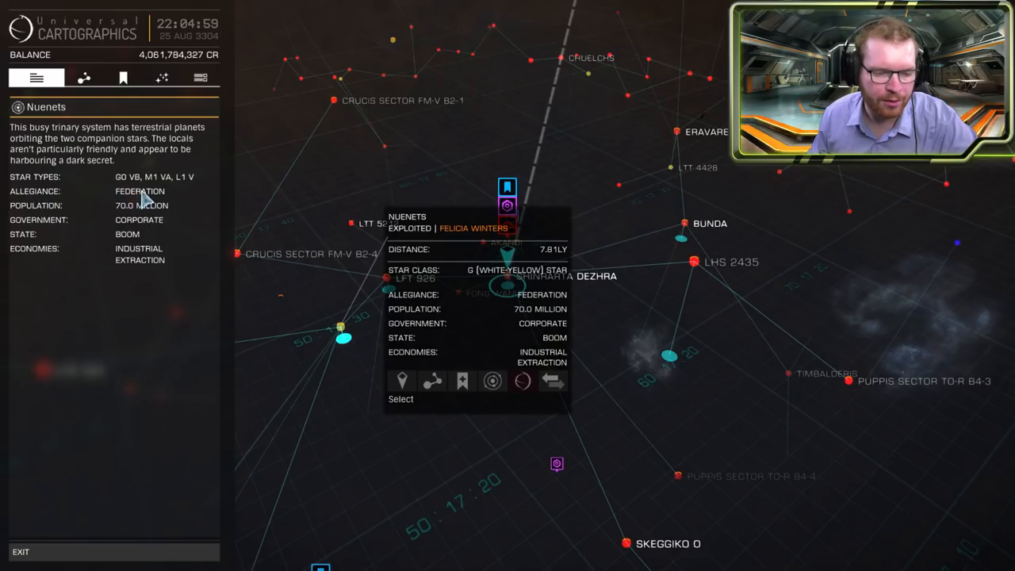
{"action": "mouse_move", "coordinate": [122, 205]}
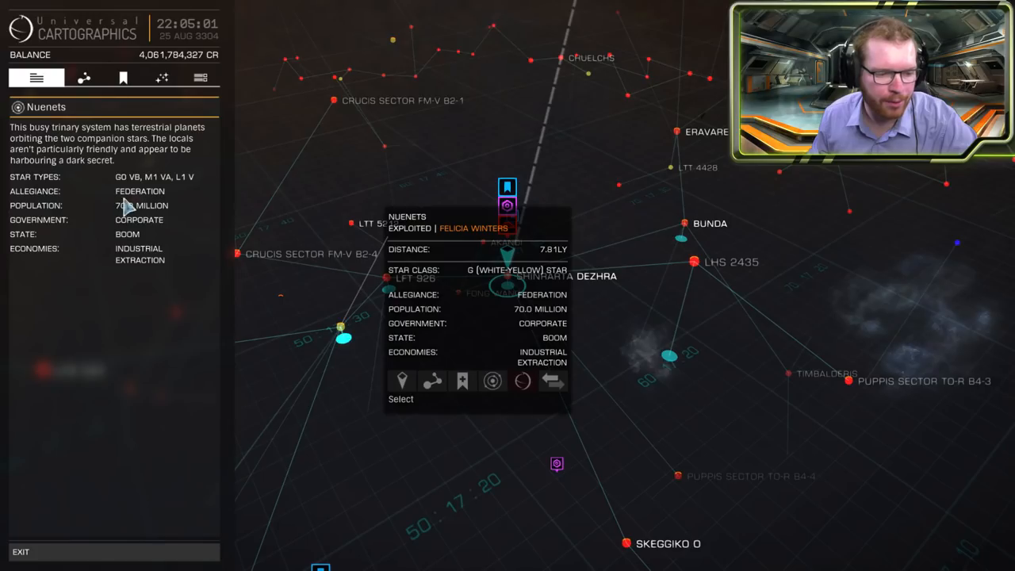
{"action": "mouse_move", "coordinate": [93, 240]}
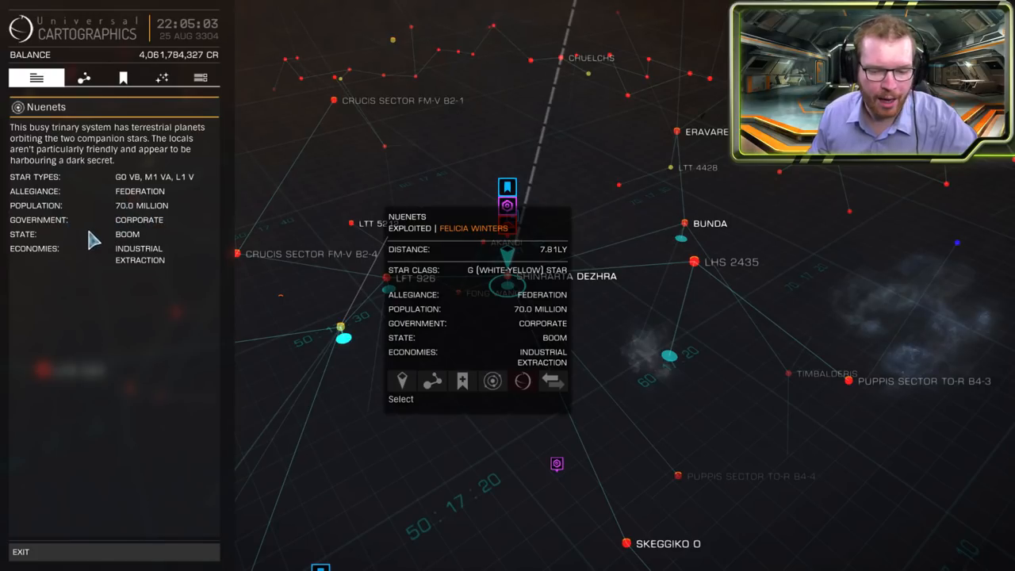
{"action": "mouse_move", "coordinate": [515, 274]}
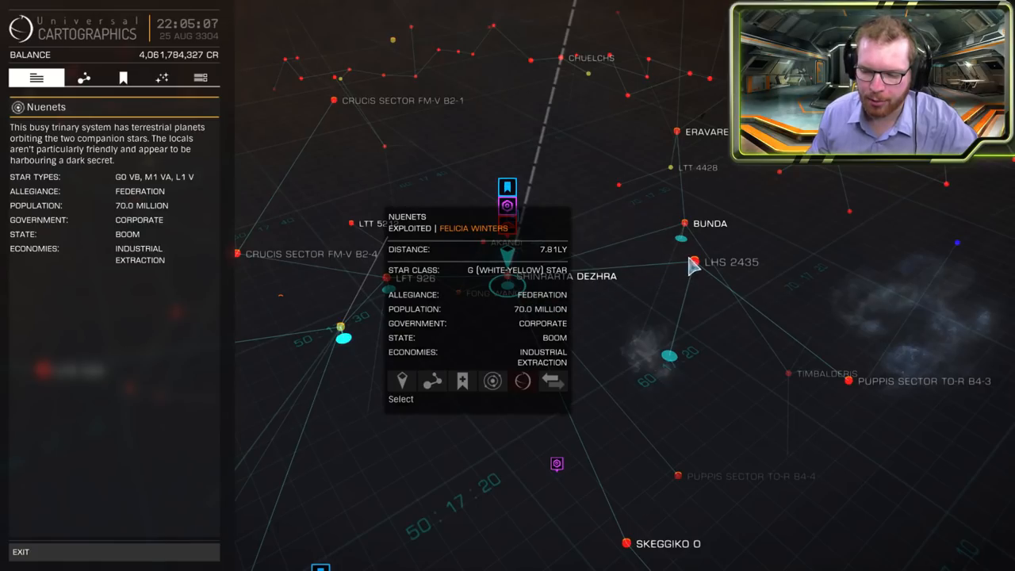
Close the Nuenets system popup and select a nearby star on the map
{"action": "left_click", "coordinate": [693, 263]}
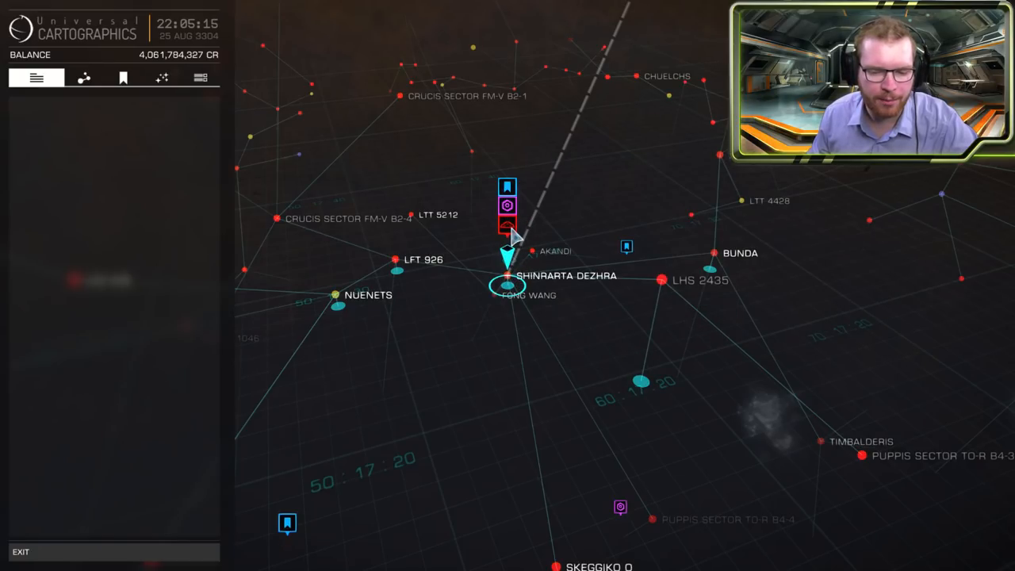
{"action": "left_click", "coordinate": [508, 286]}
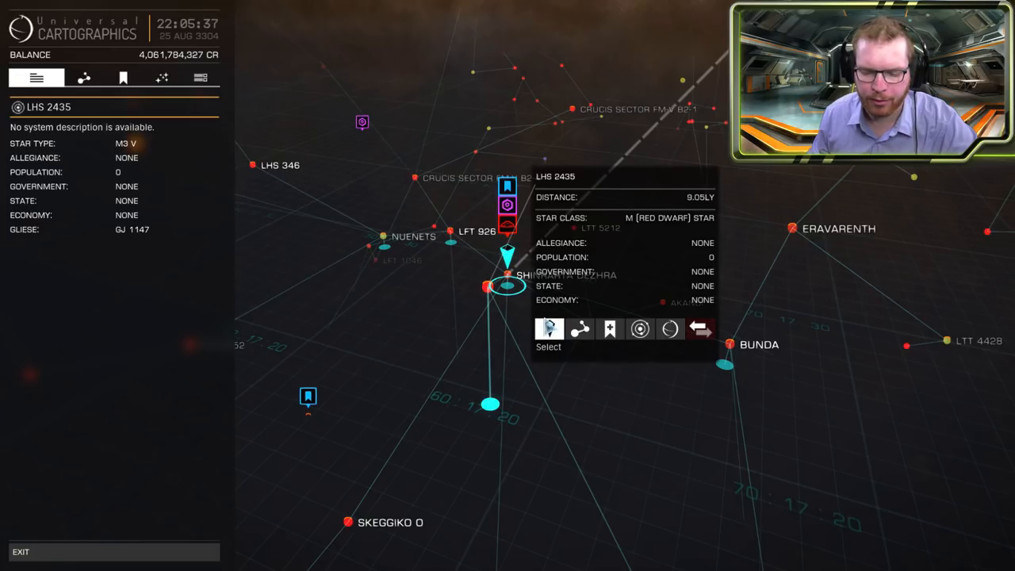
{"action": "mouse_move", "coordinate": [580, 329]}
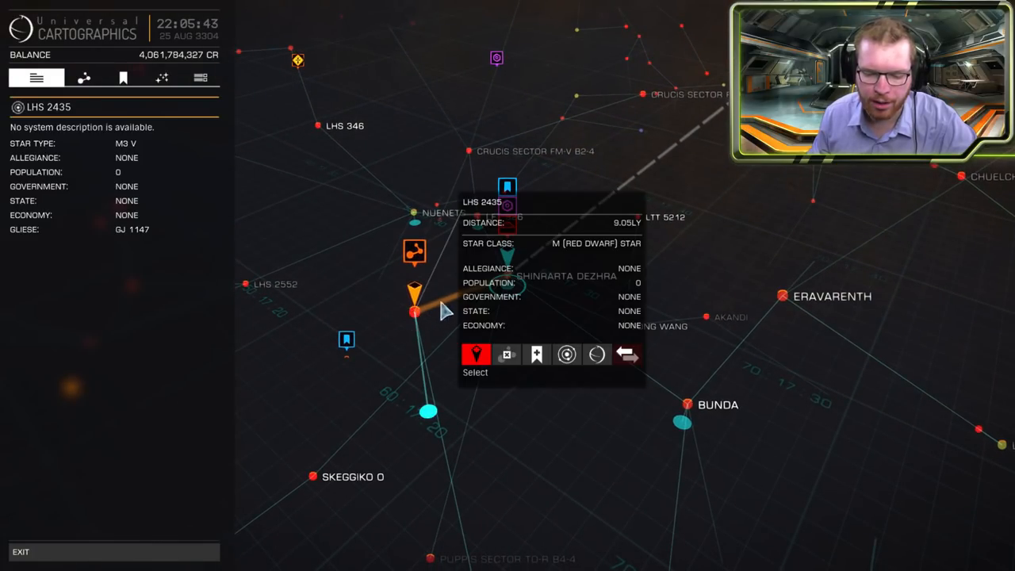
{"action": "mouse_move", "coordinate": [536, 354]}
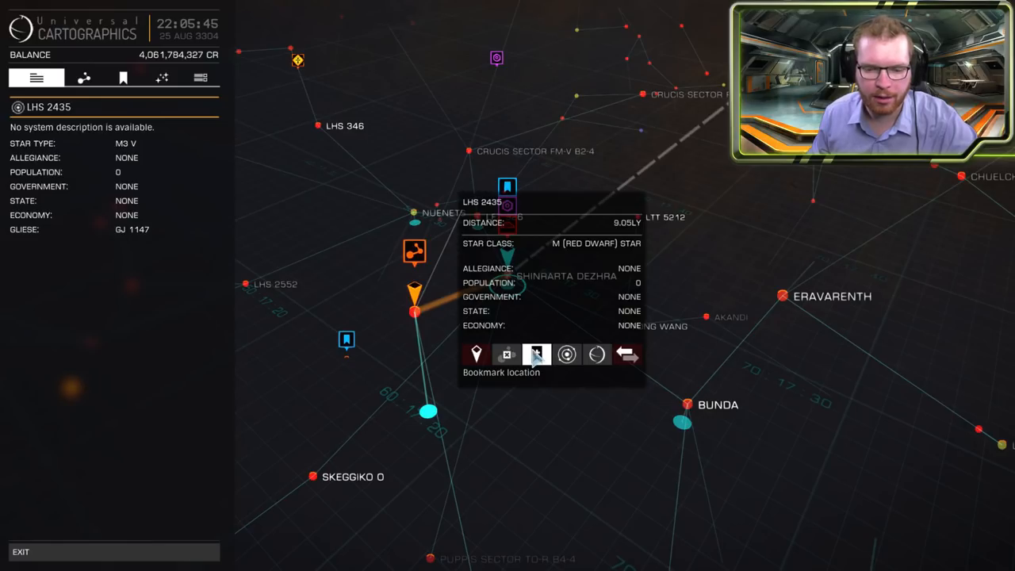
{"action": "mouse_move", "coordinate": [566, 354]}
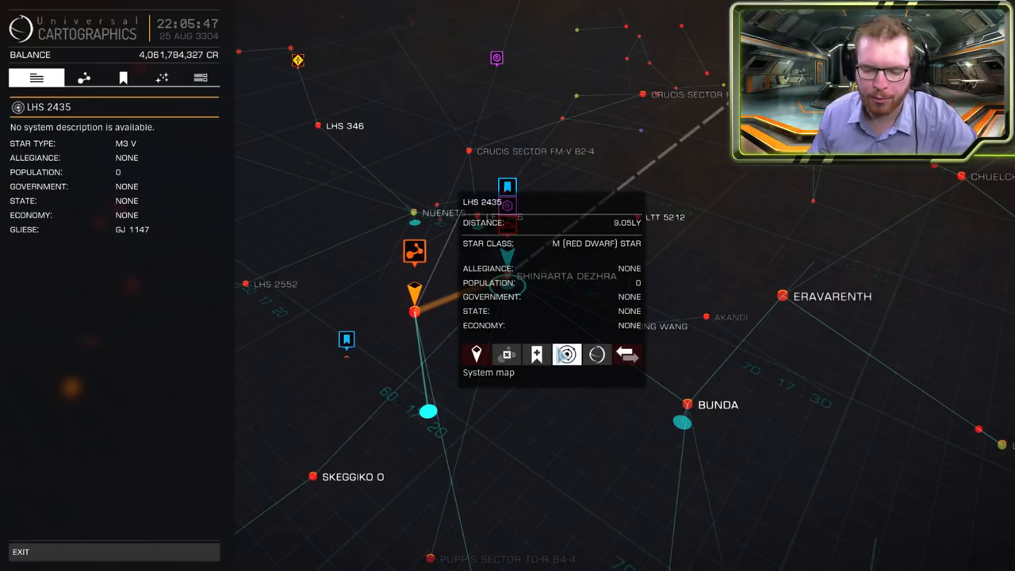
From the LHS 2435 popup, plot the route and buy its exploration data
{"action": "left_click", "coordinate": [566, 355]}
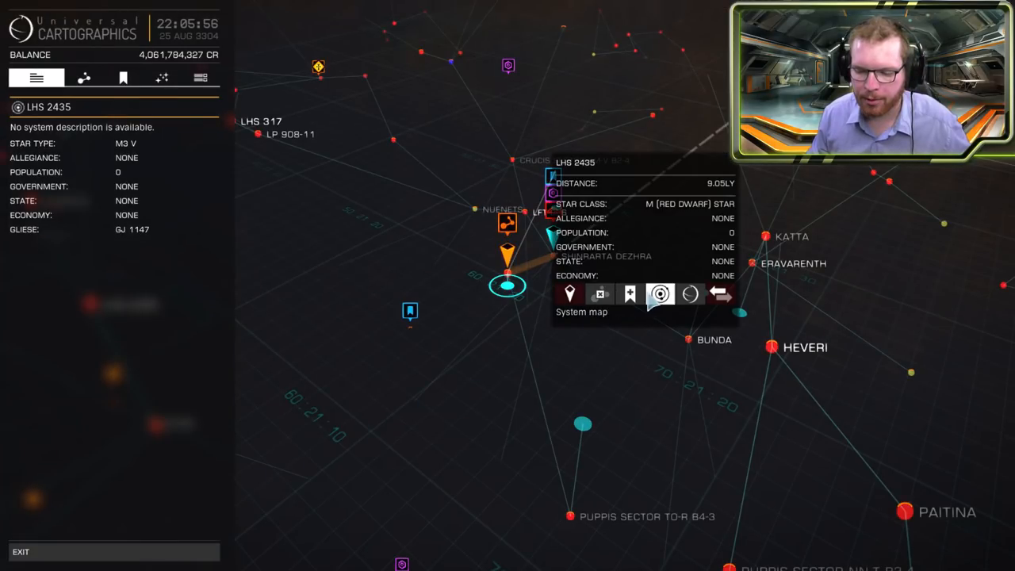
{"action": "mouse_move", "coordinate": [691, 294]}
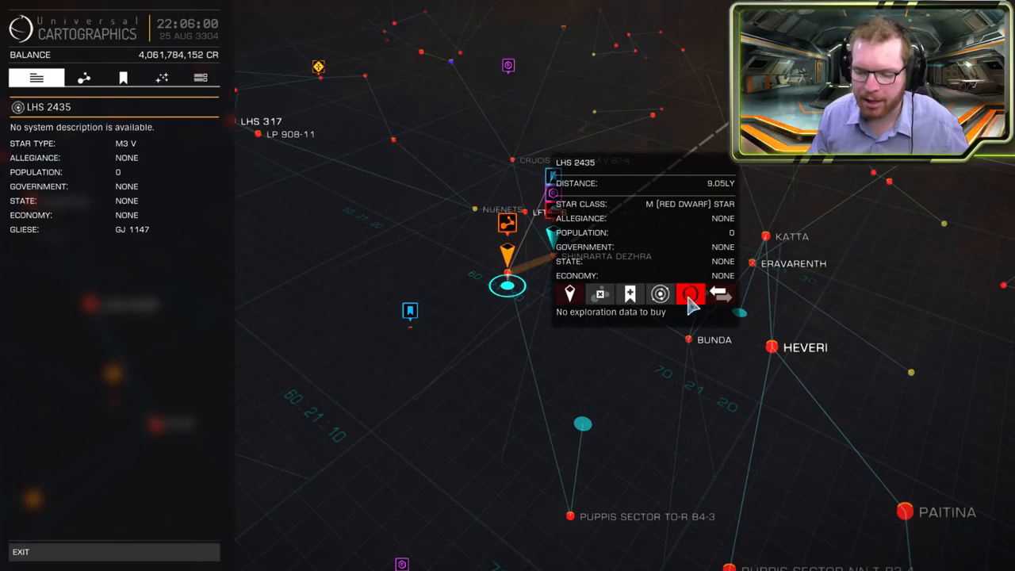
{"action": "left_click", "coordinate": [661, 294]}
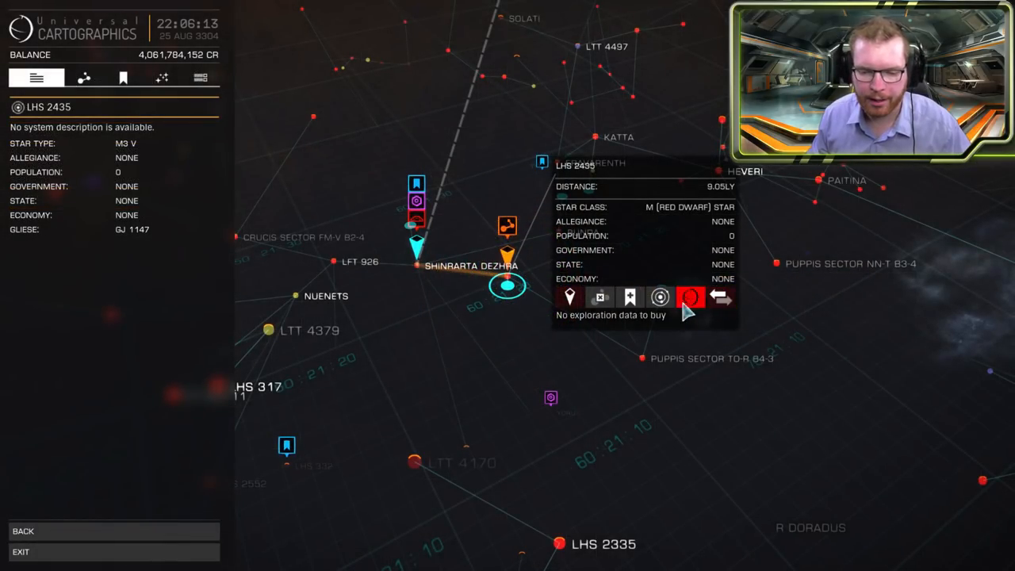
Open route planning details and select Bunda, the 1.8 billion Federation system
{"action": "left_click", "coordinate": [84, 77]}
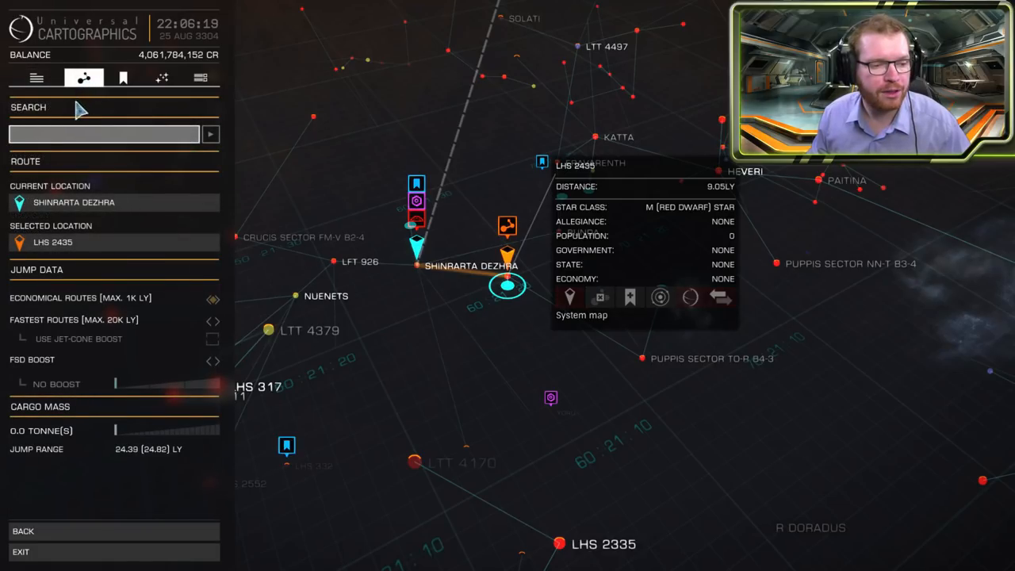
{"action": "mouse_move", "coordinate": [388, 292]}
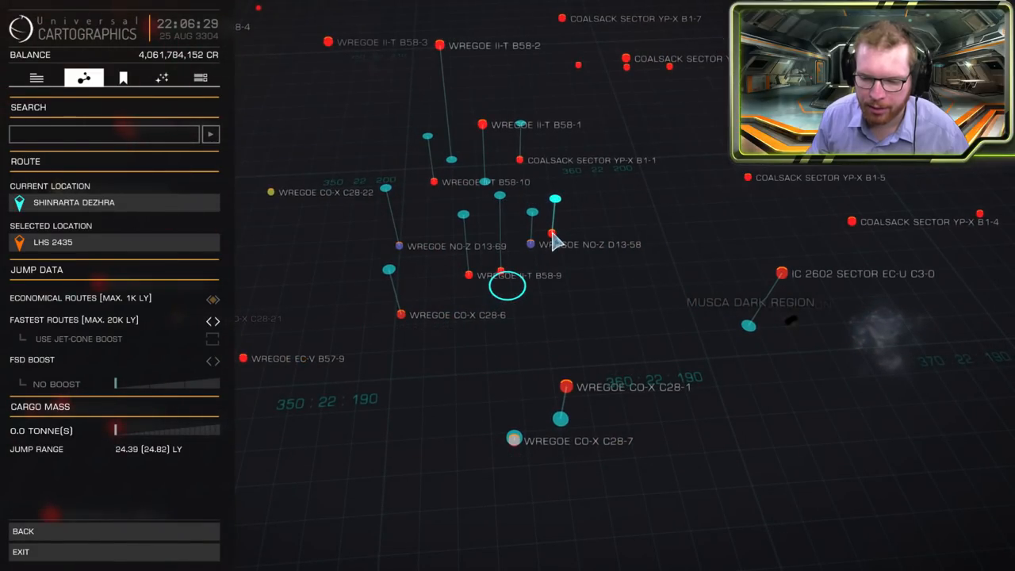
{"action": "left_click", "coordinate": [531, 238]}
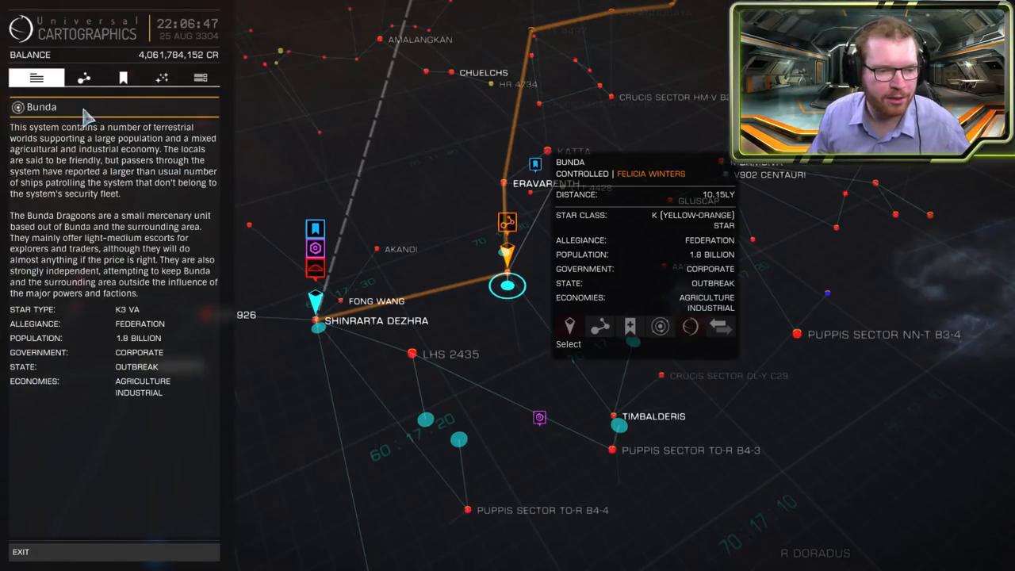
View the long plotted route running through the Crucis sector near Spokare
{"action": "left_click", "coordinate": [83, 77]}
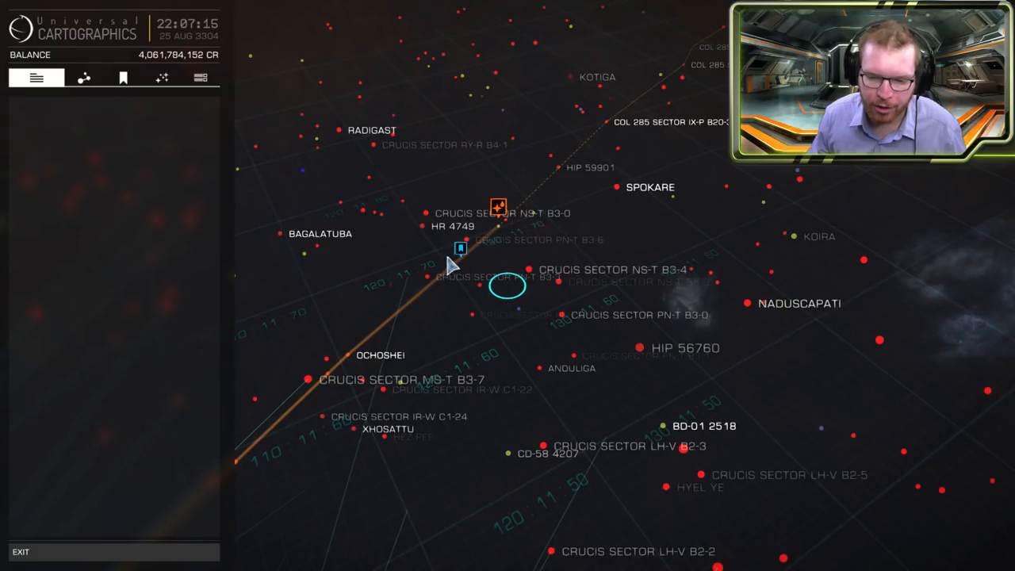
Inspect HIP 59901, select fuel-scoop star HR 4790, and view the Honoto route summary
{"action": "left_click", "coordinate": [575, 167]}
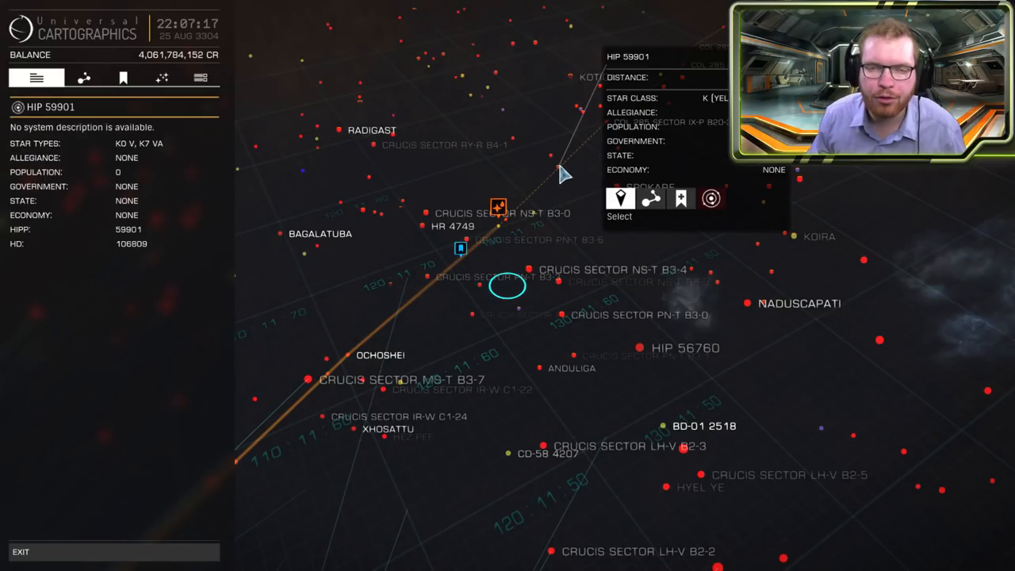
{"action": "mouse_move", "coordinate": [492, 208]}
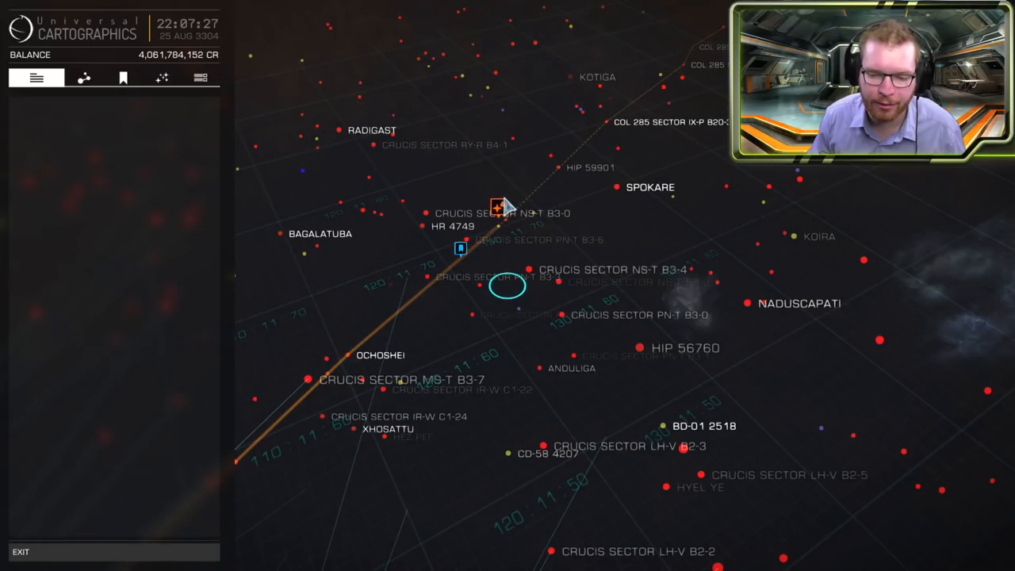
{"action": "left_click", "coordinate": [499, 208]}
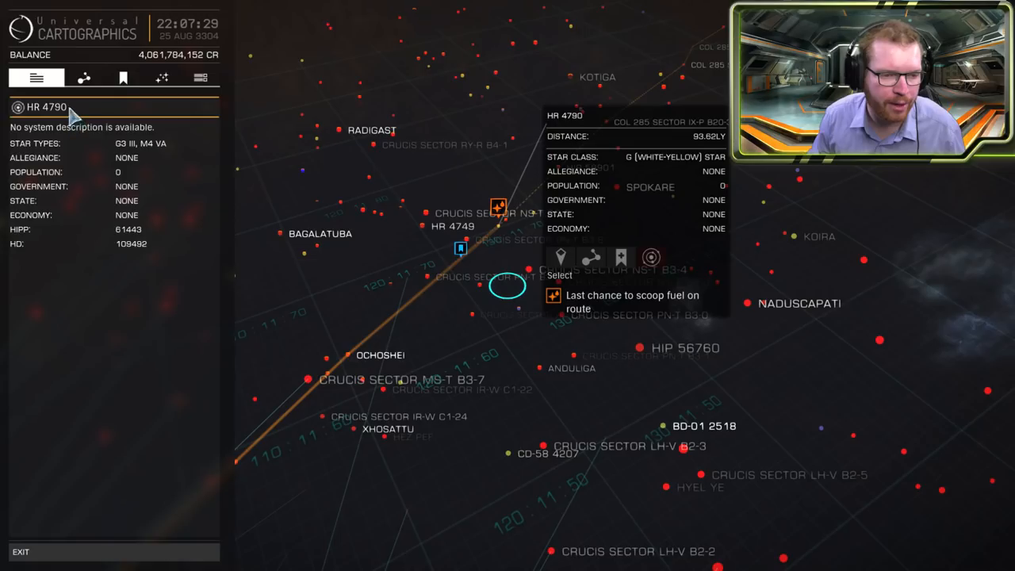
{"action": "left_click", "coordinate": [83, 77]}
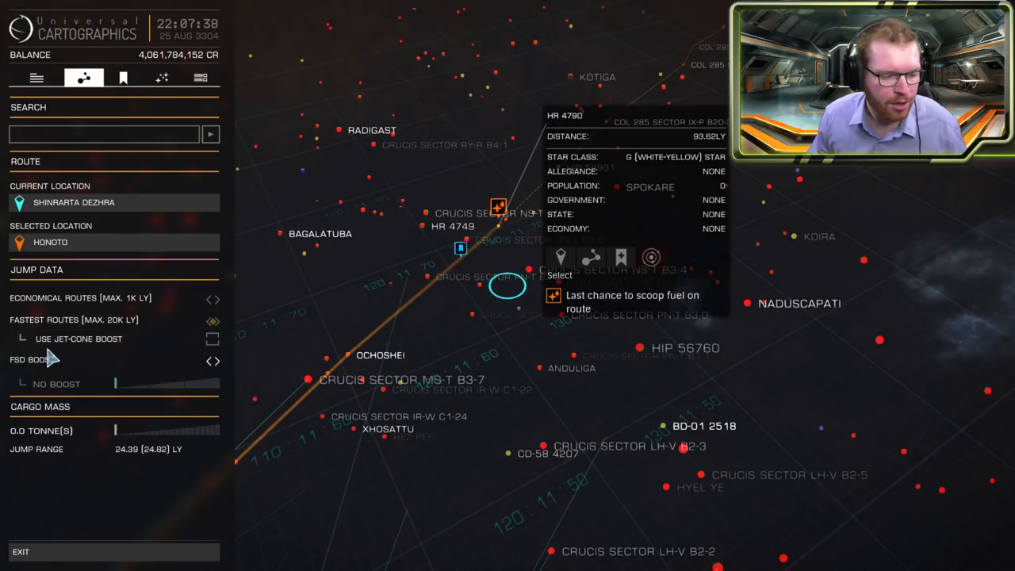
{"action": "mouse_move", "coordinate": [214, 369]}
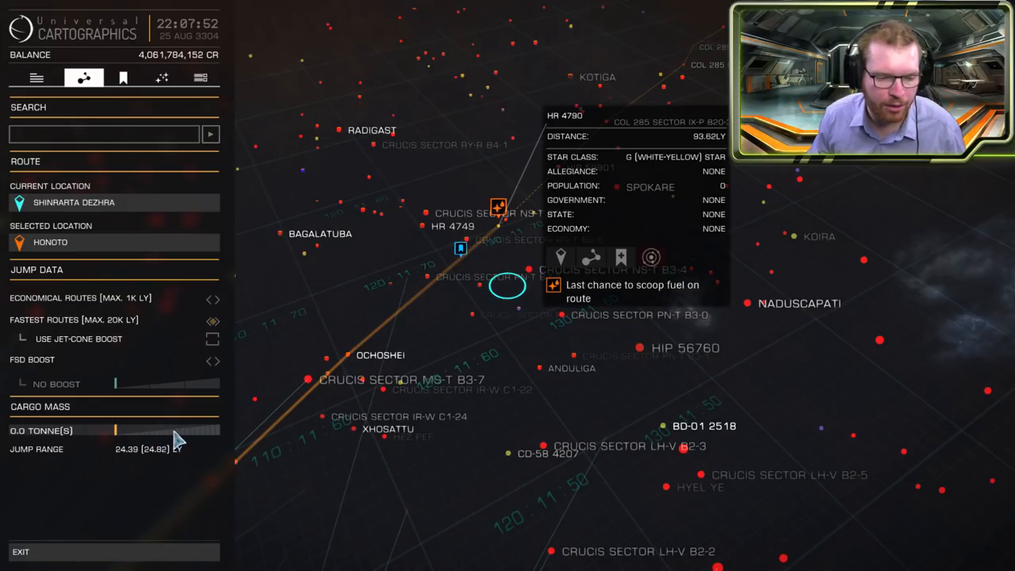
{"action": "mouse_move", "coordinate": [184, 441]}
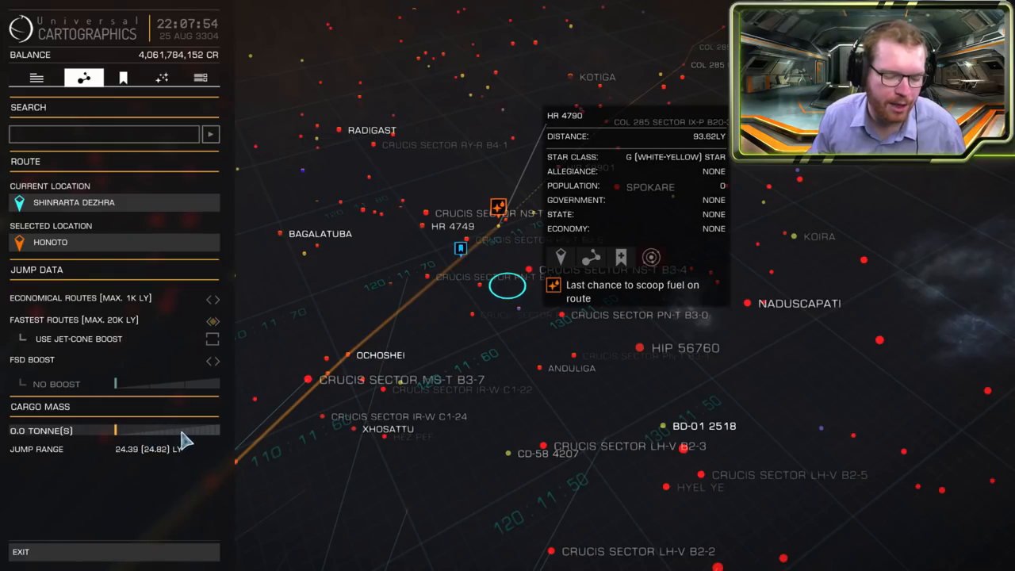
{"action": "mouse_move", "coordinate": [238, 436]}
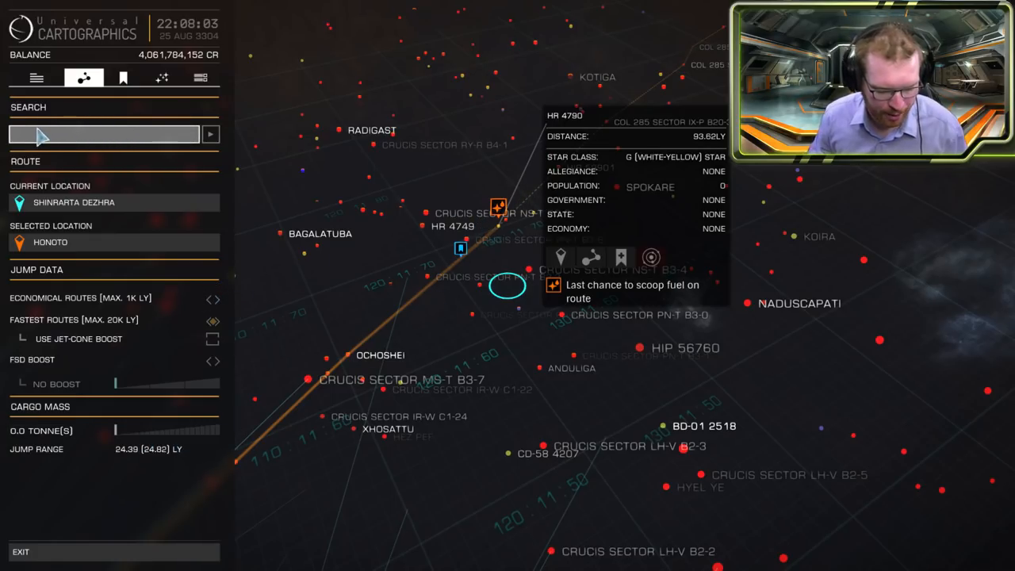
Search the galaxy map for SOL, then bring up the saved bookmarks list
{"action": "type", "text": "SOL"}
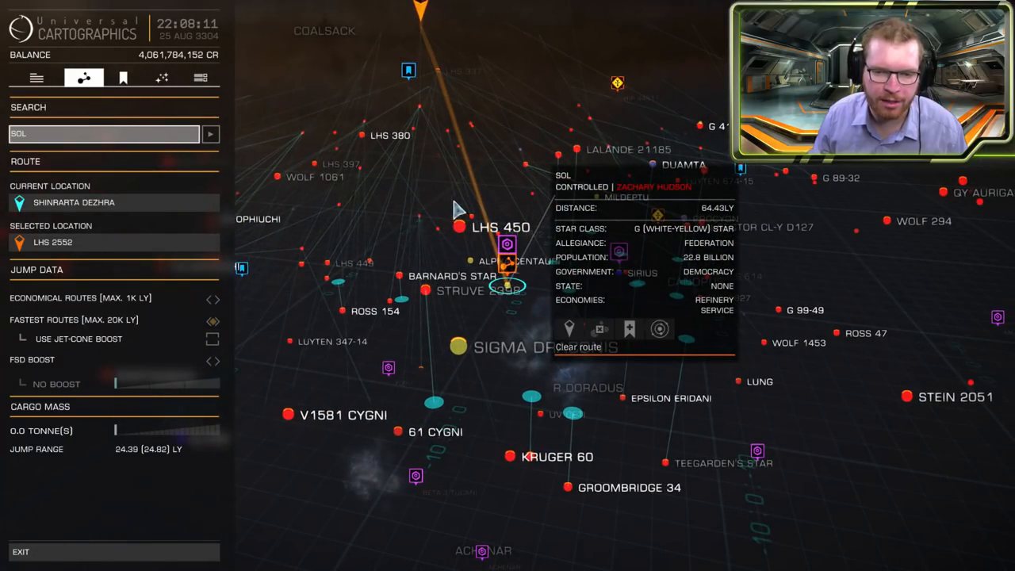
{"action": "left_click", "coordinate": [123, 77]}
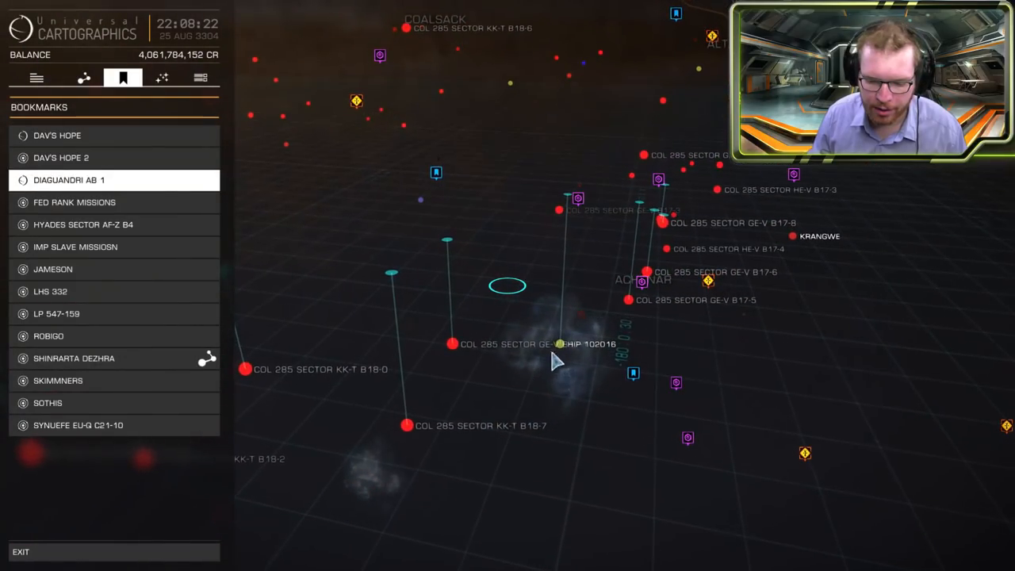
Bookmark HIP 102016 and save the bookmark renamed 'HAVE TO GO HERE'
{"action": "left_click", "coordinate": [559, 343]}
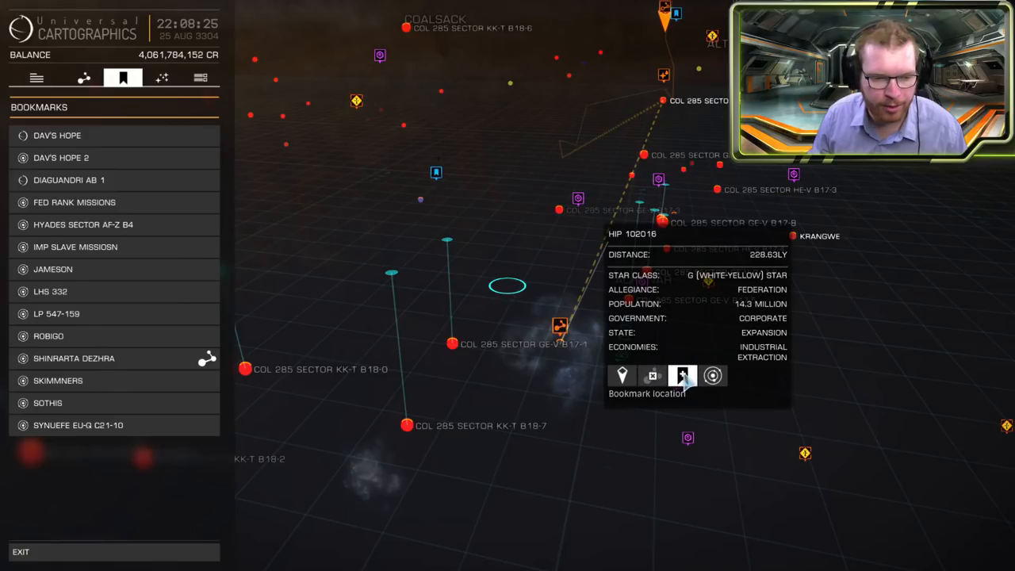
{"action": "left_click", "coordinate": [683, 375]}
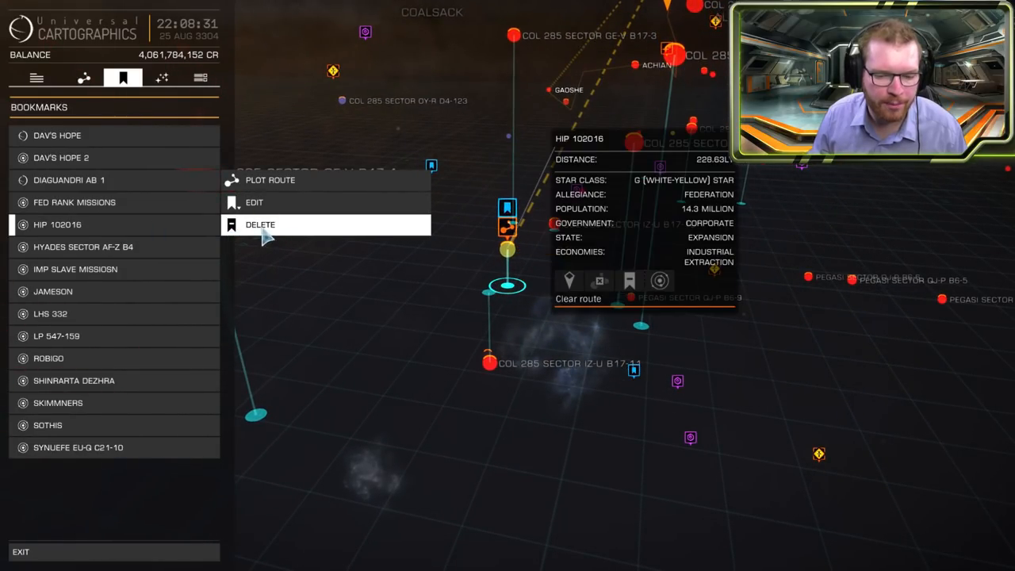
{"action": "left_click", "coordinate": [254, 203]}
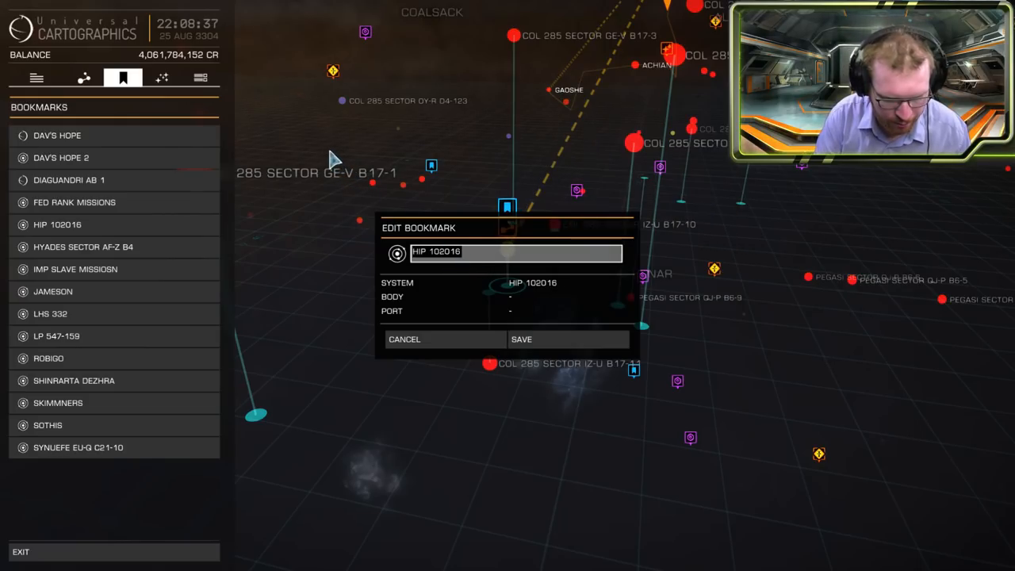
{"action": "type", "text": "HAVE TO GO HERE"}
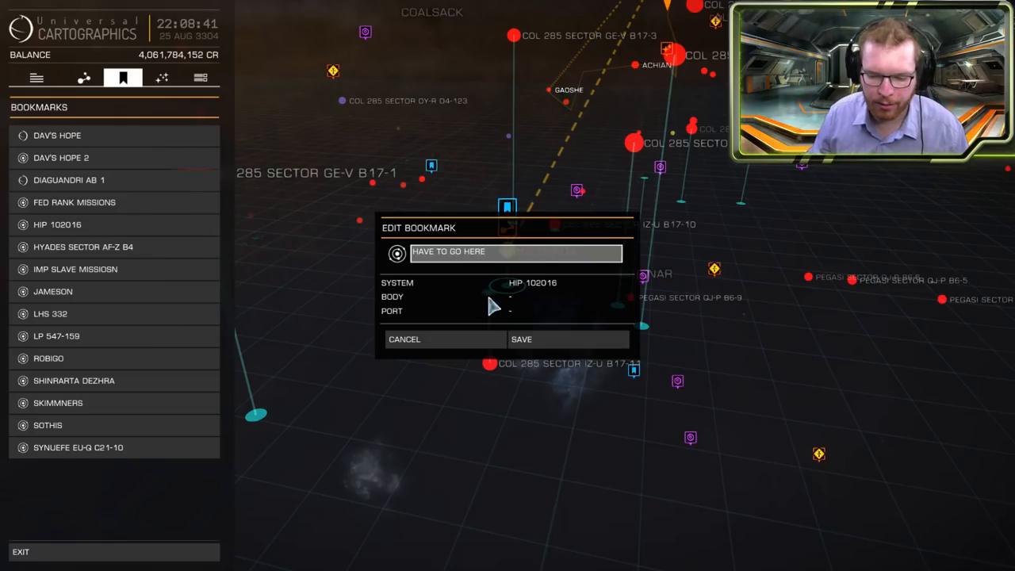
{"action": "left_click", "coordinate": [521, 339]}
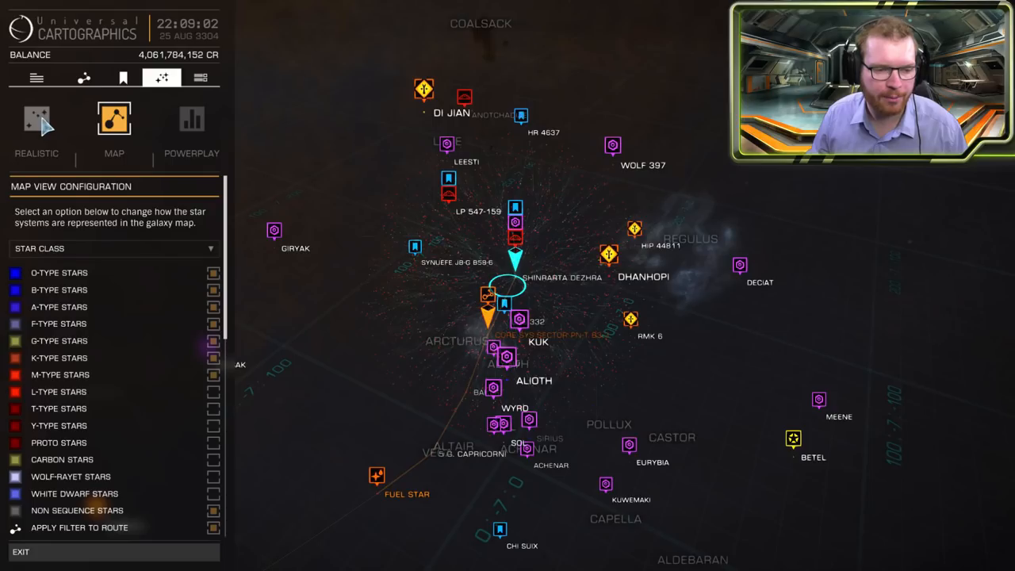
Switch to Realistic visuals, then to Powerplay showing Aisling Duval's Empire systems
{"action": "left_click", "coordinate": [35, 119]}
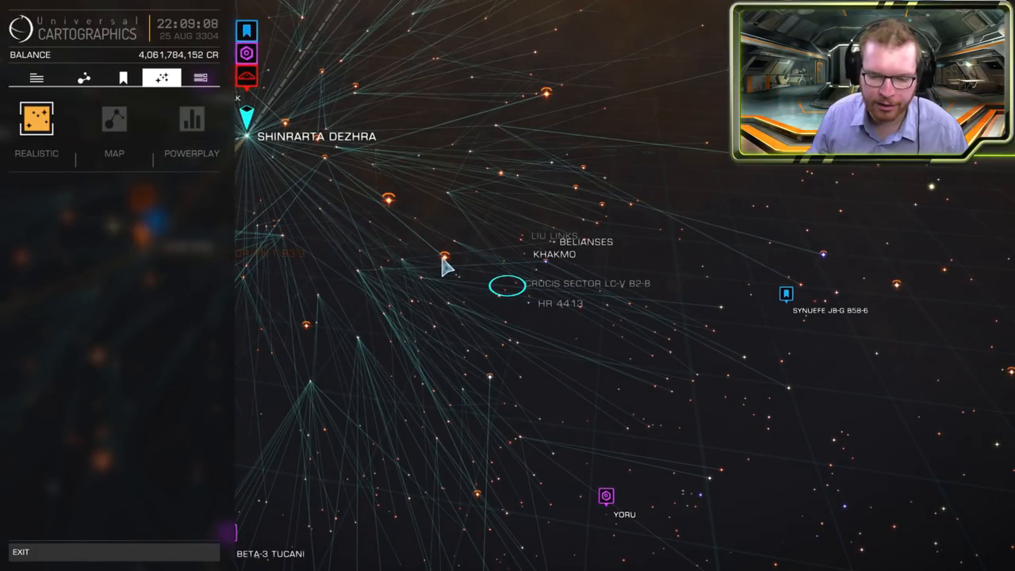
{"action": "left_click", "coordinate": [506, 286]}
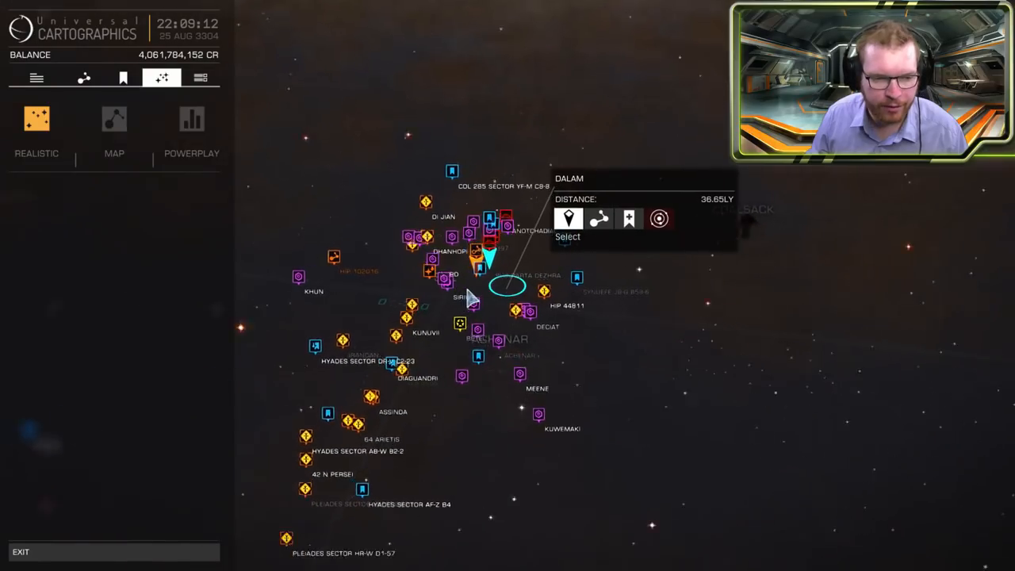
{"action": "left_click", "coordinate": [191, 119]}
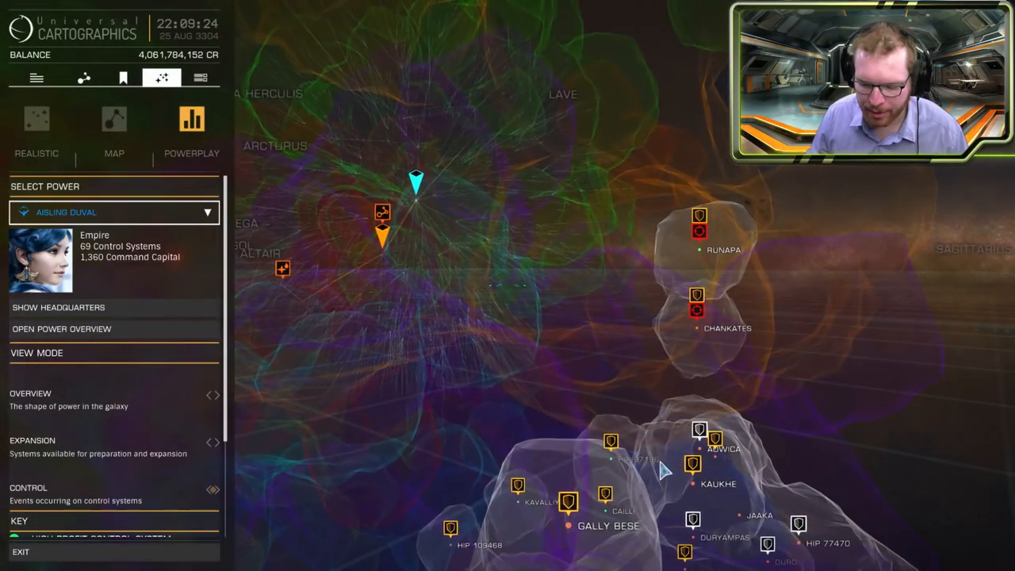
Zoom out over powerplay territory and return to MAP mode, showing Ngaliep's details
{"action": "left_click", "coordinate": [611, 442]}
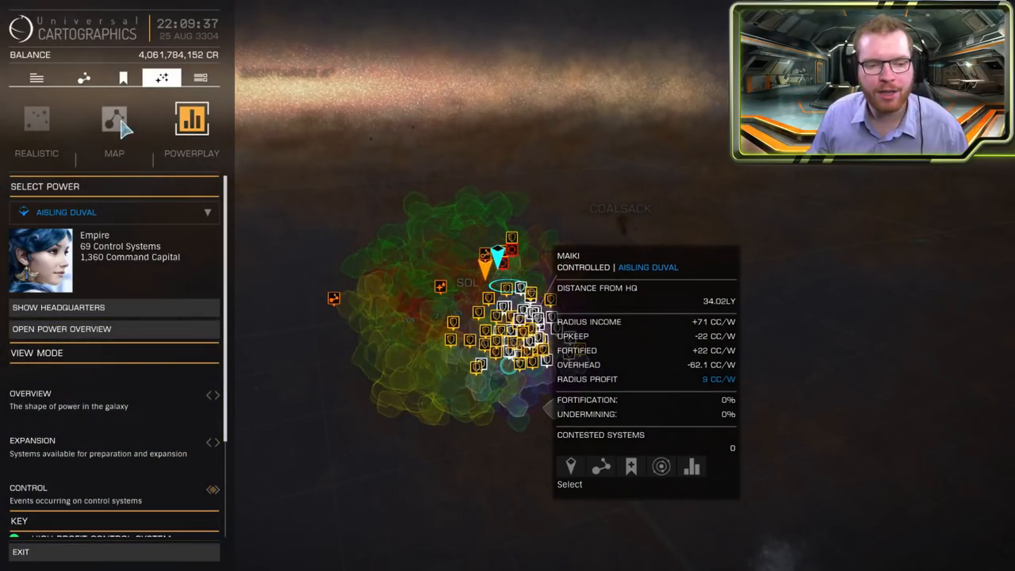
{"action": "left_click", "coordinate": [113, 123]}
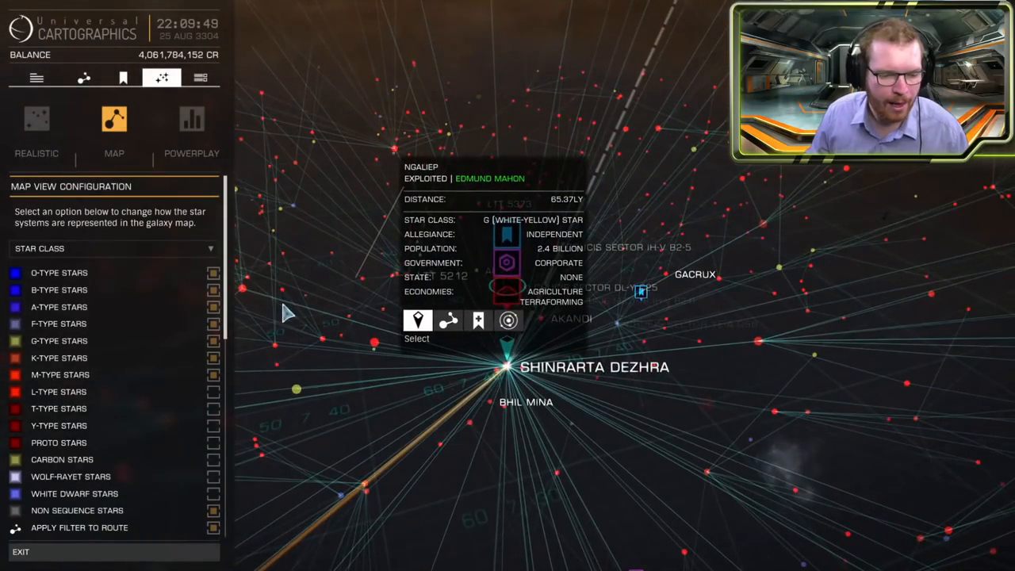
{"action": "left_click", "coordinate": [115, 248]}
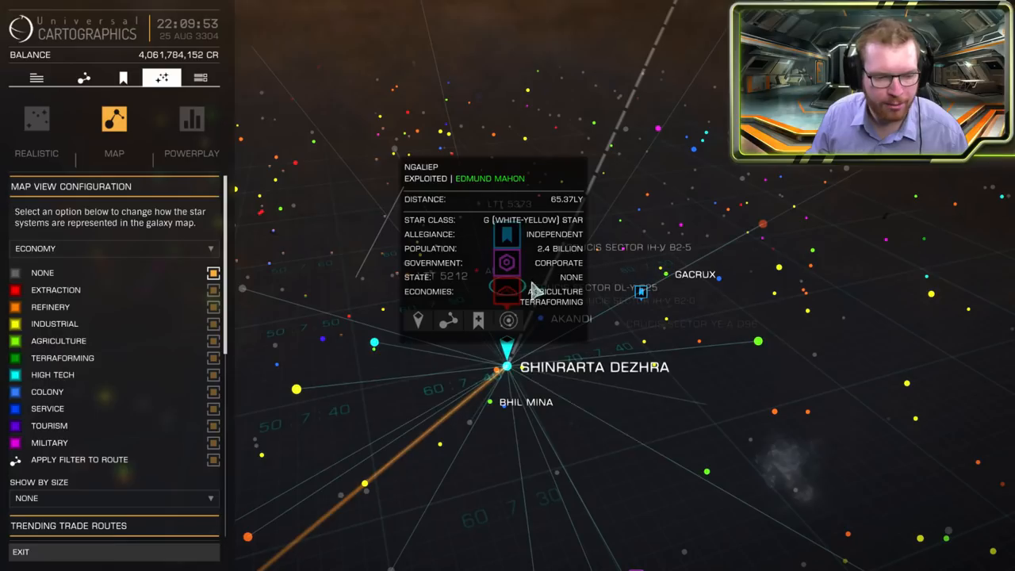
{"action": "left_click", "coordinate": [113, 249]}
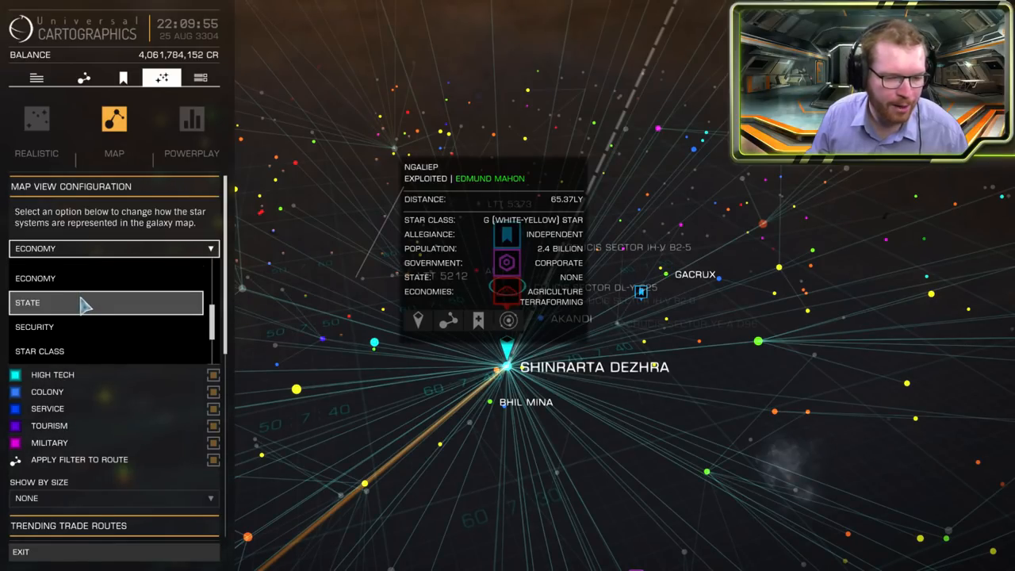
{"action": "left_click", "coordinate": [79, 303]}
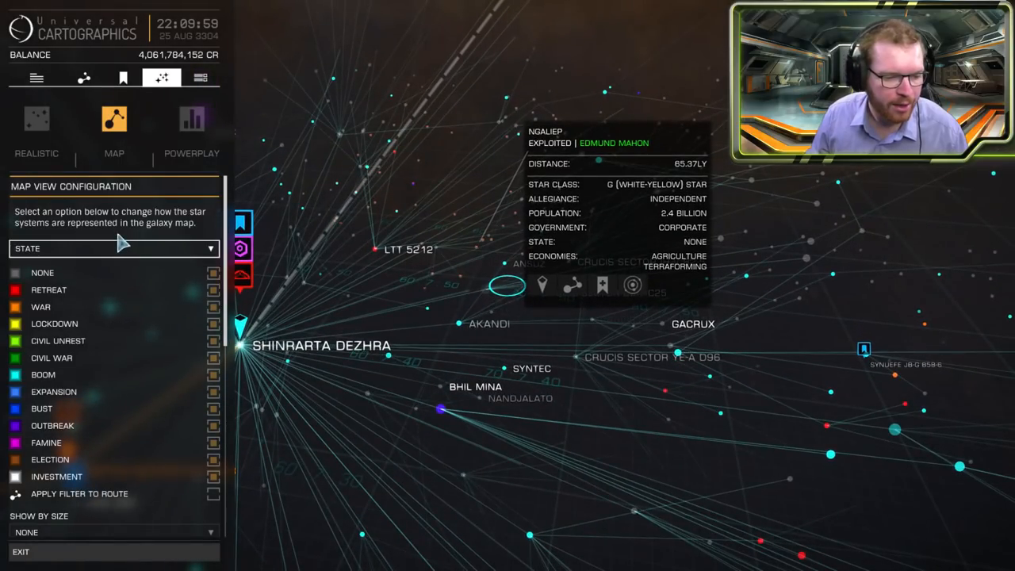
{"action": "left_click", "coordinate": [113, 249]}
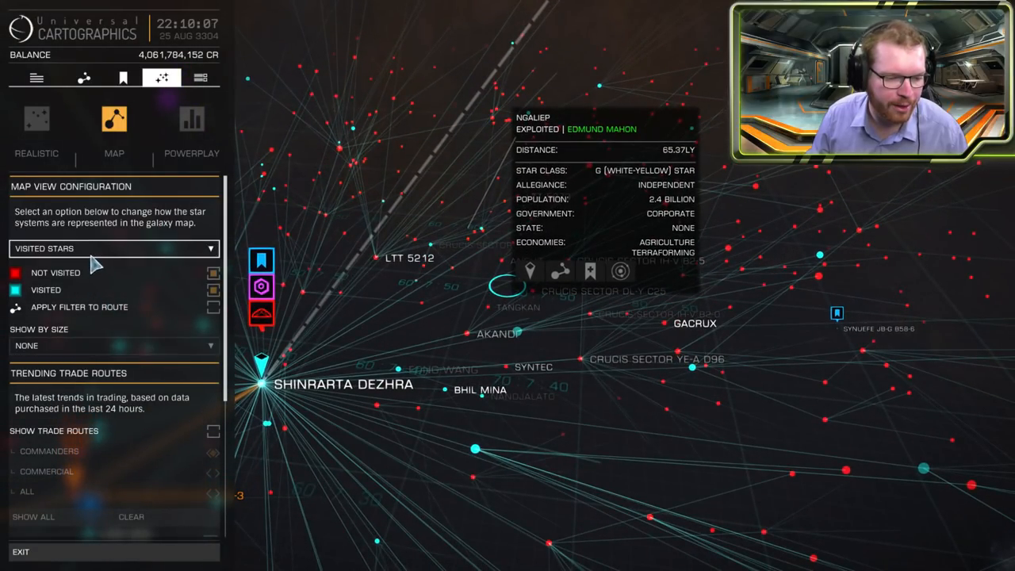
{"action": "mouse_move", "coordinate": [170, 258]}
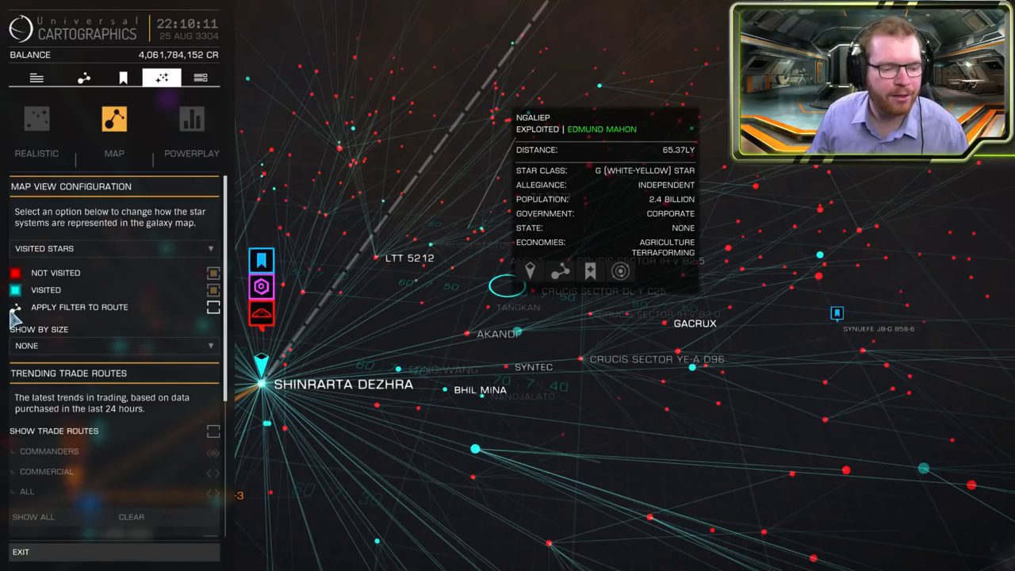
{"action": "left_click", "coordinate": [114, 248]}
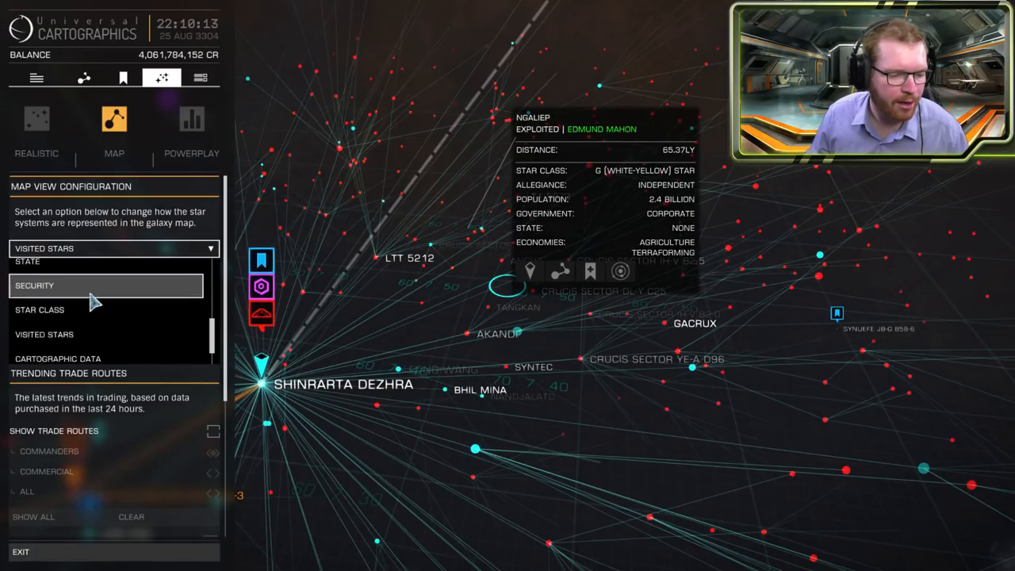
{"action": "left_click", "coordinate": [40, 309]}
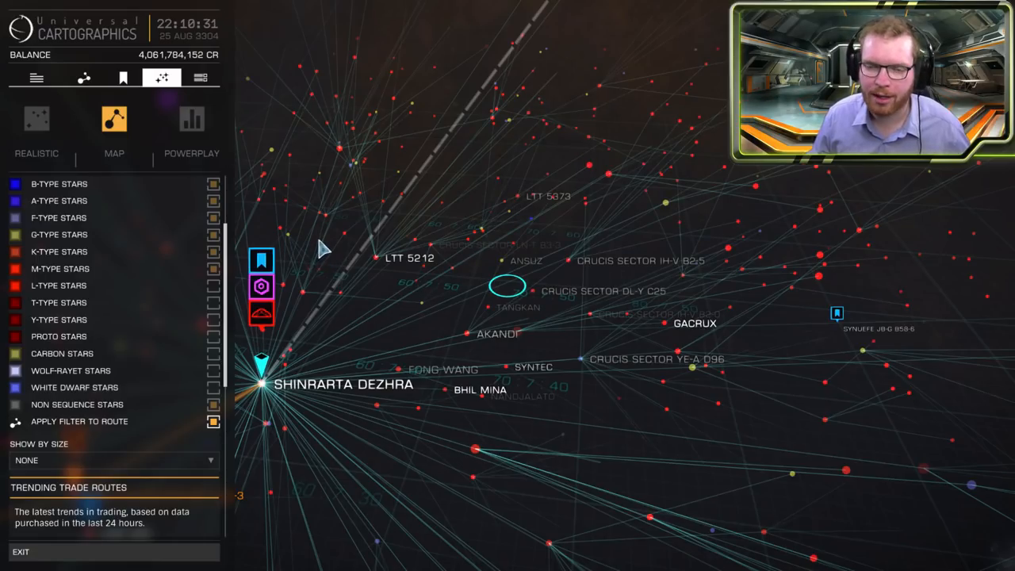
{"action": "mouse_move", "coordinate": [312, 242]}
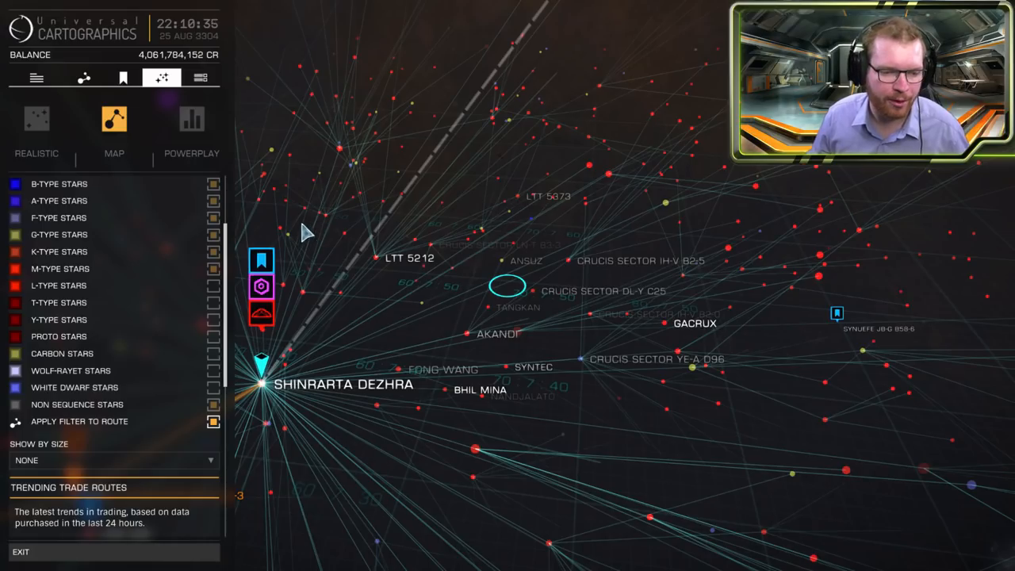
Set Show By Size to Population and drag the MIN slider right in three moves
{"action": "scroll", "scroll_direction": "down", "scroll_amount": 3}
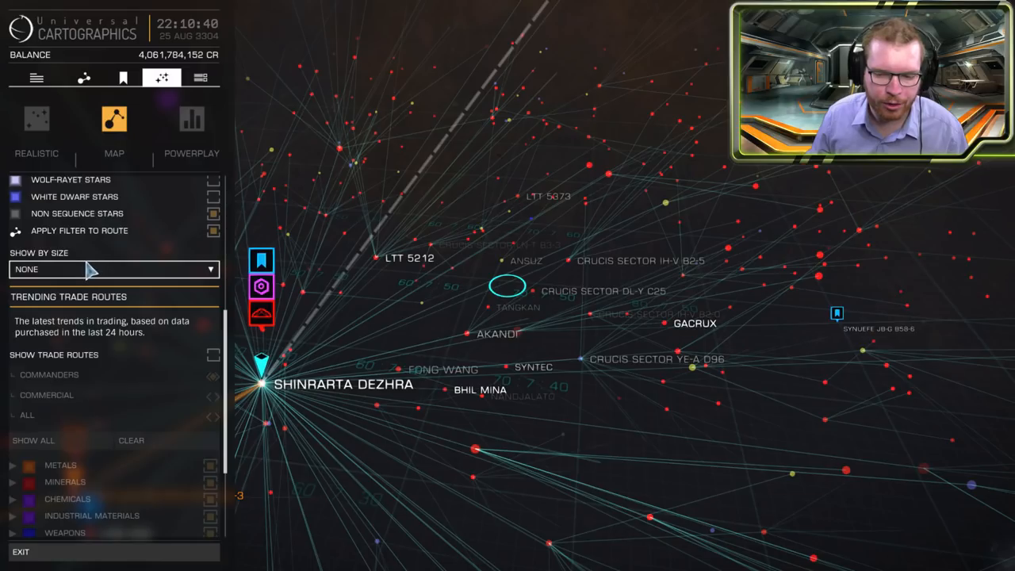
{"action": "left_click", "coordinate": [114, 269]}
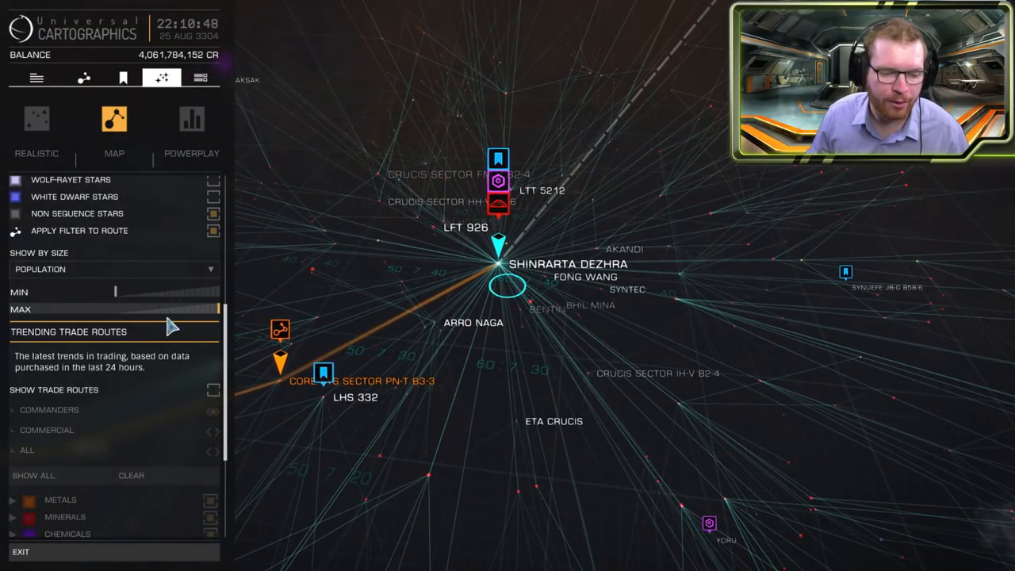
{"action": "left_click_drag", "start_coordinate": [115, 292], "coordinate": [176, 292]}
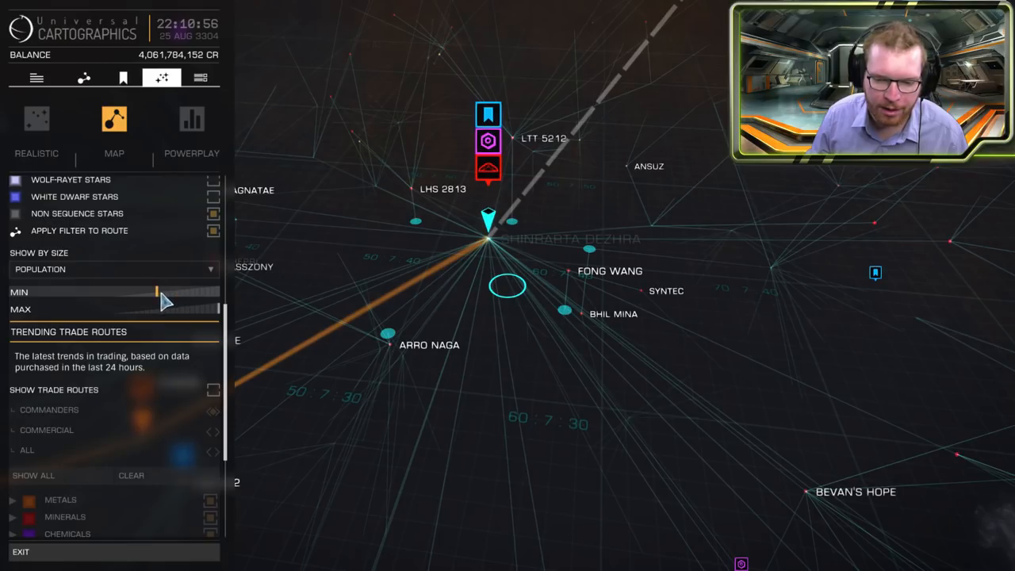
{"action": "left_click_drag", "start_coordinate": [157, 291], "coordinate": [190, 298]}
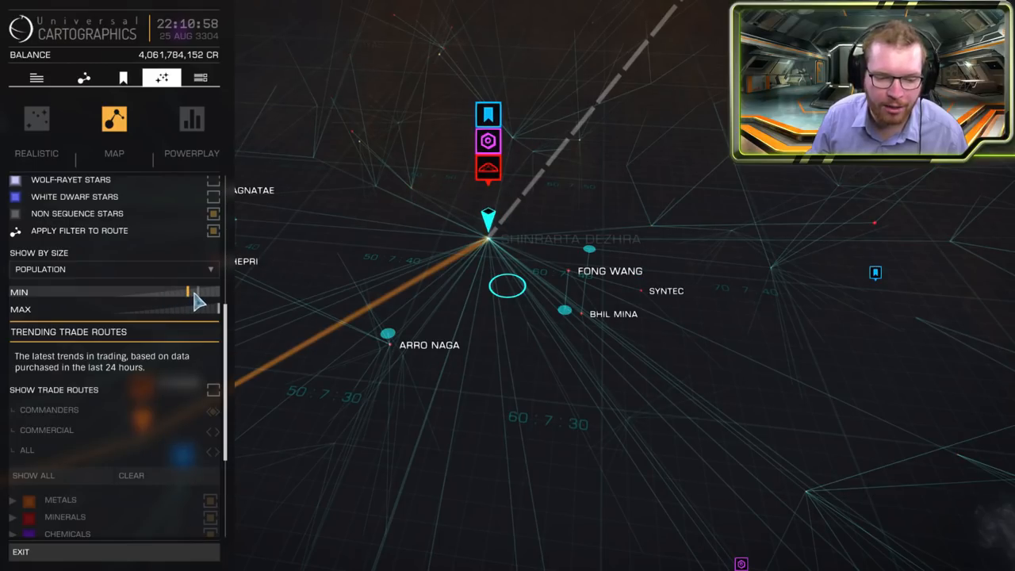
{"action": "left_click_drag", "start_coordinate": [187, 292], "coordinate": [206, 292]}
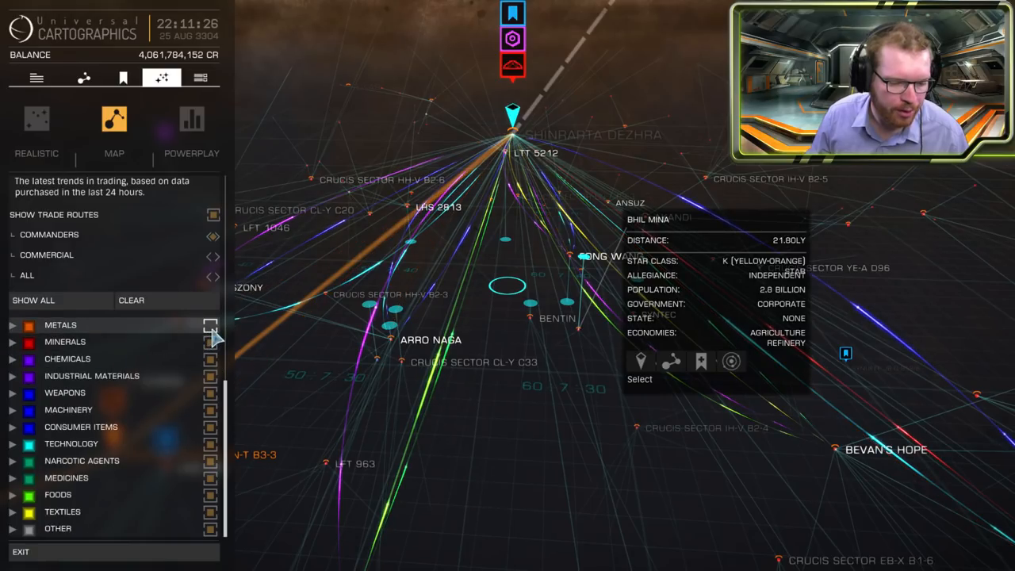
Drop Metals trade routes, change the trader type, and select system Crucis Sector CL-Y C20
{"action": "left_click", "coordinate": [131, 300]}
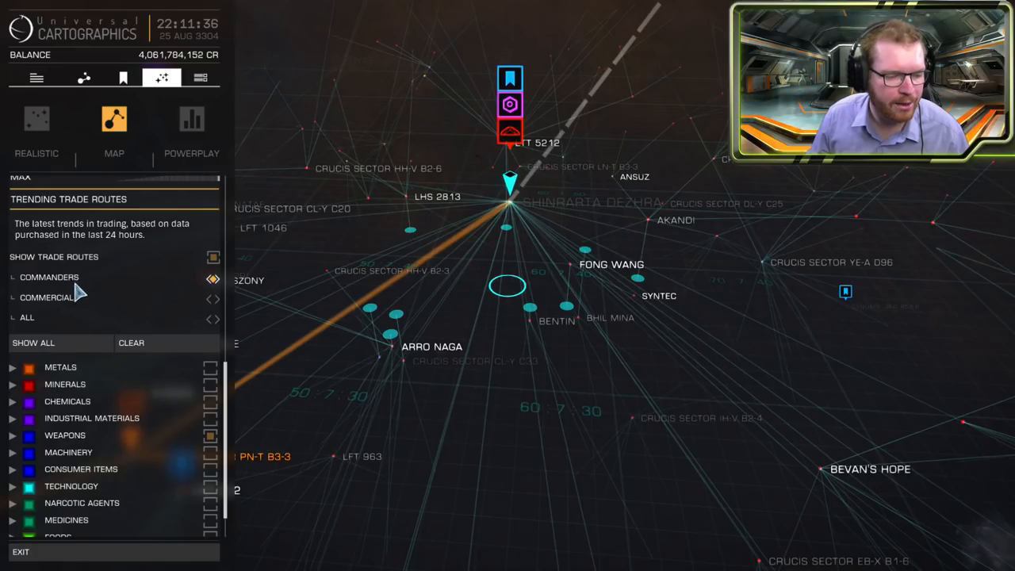
{"action": "left_click", "coordinate": [213, 299]}
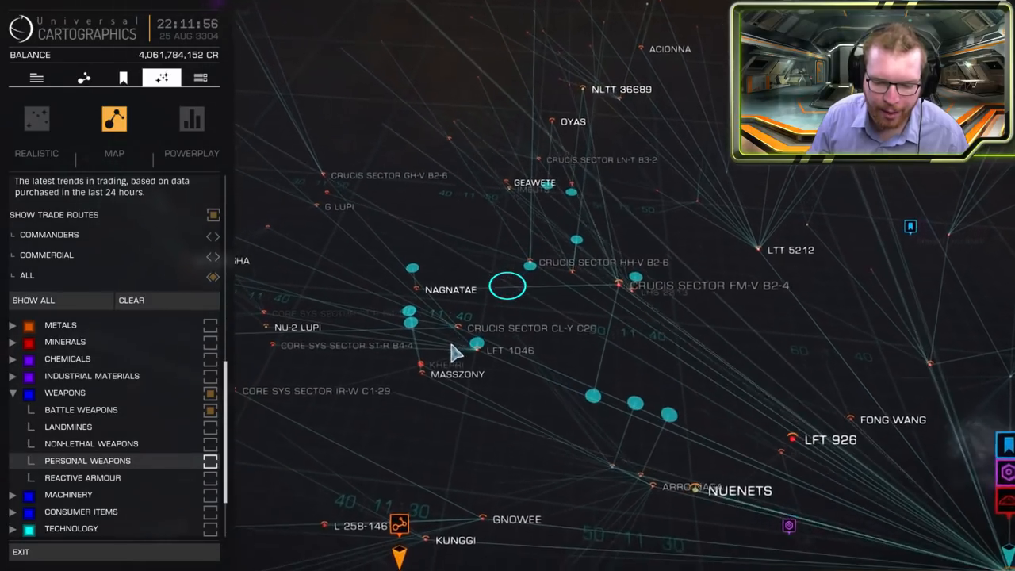
{"action": "left_click", "coordinate": [508, 286]}
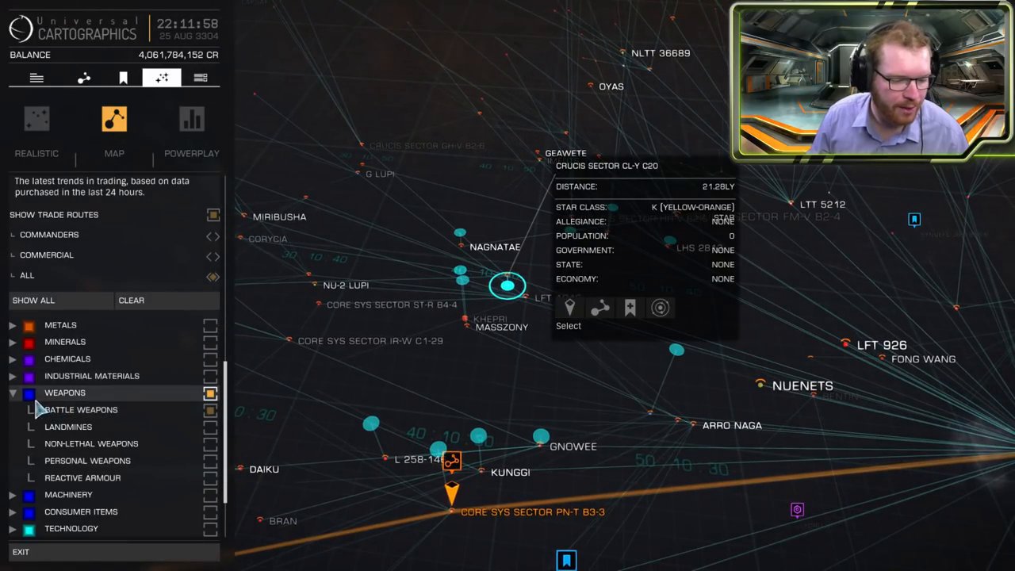